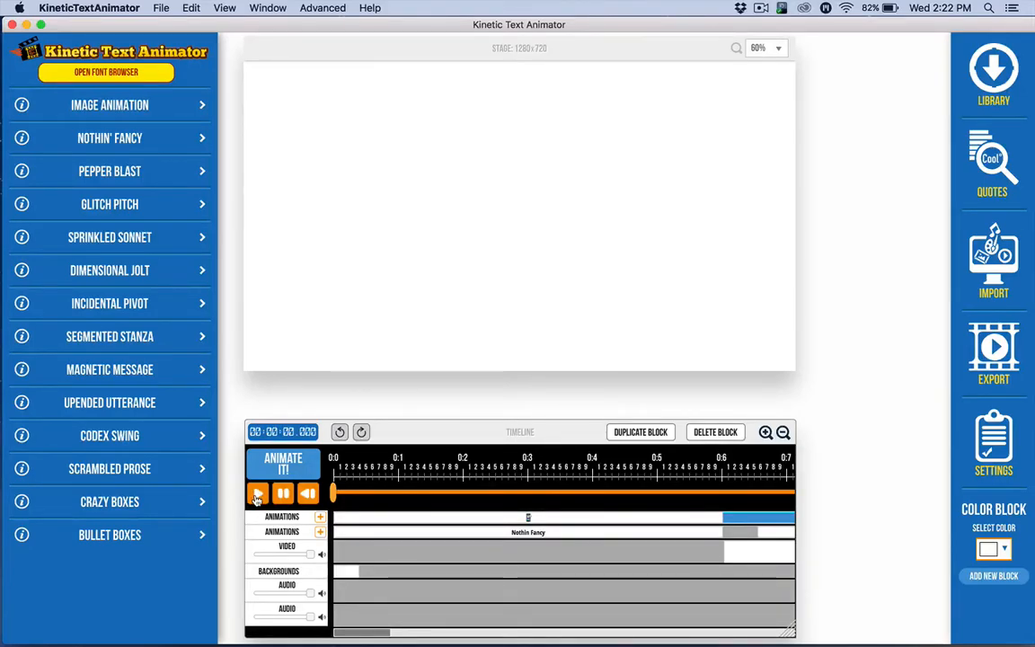
# - Play the demo preview through the text-and-phone scene into the guitar video with lower third
pyautogui.click(258, 492)
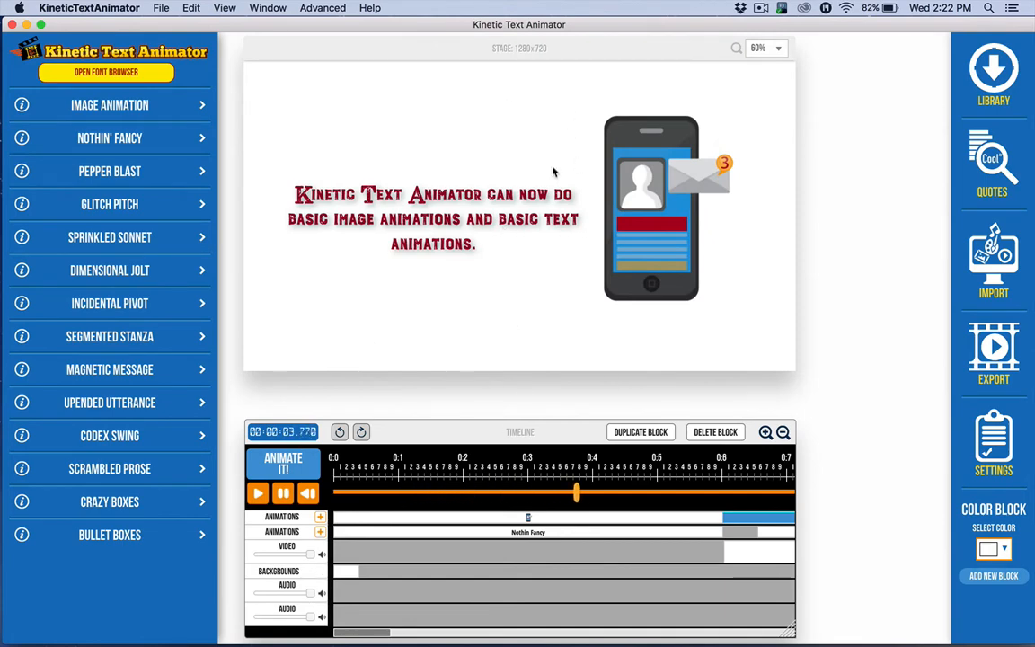
pyautogui.click(369, 7)
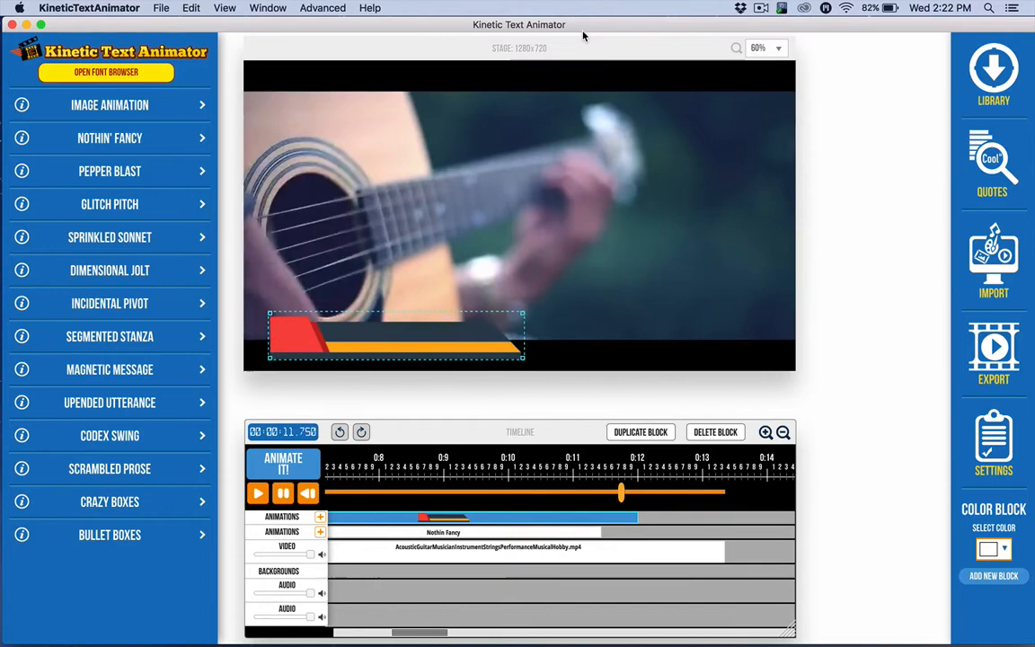
pyautogui.click(258, 492)
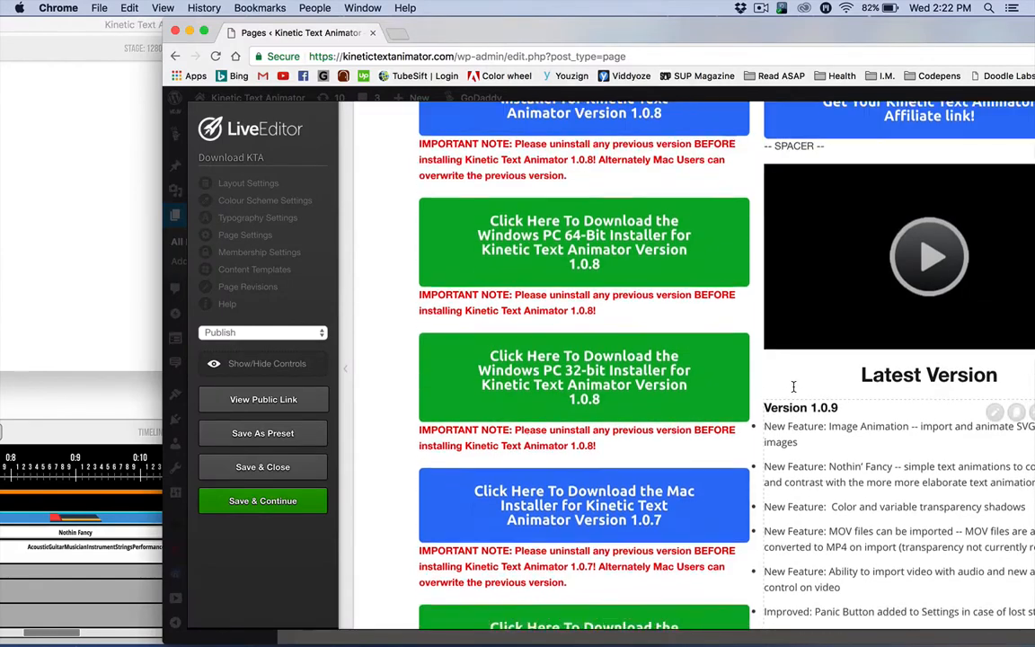
pyautogui.scroll(3)
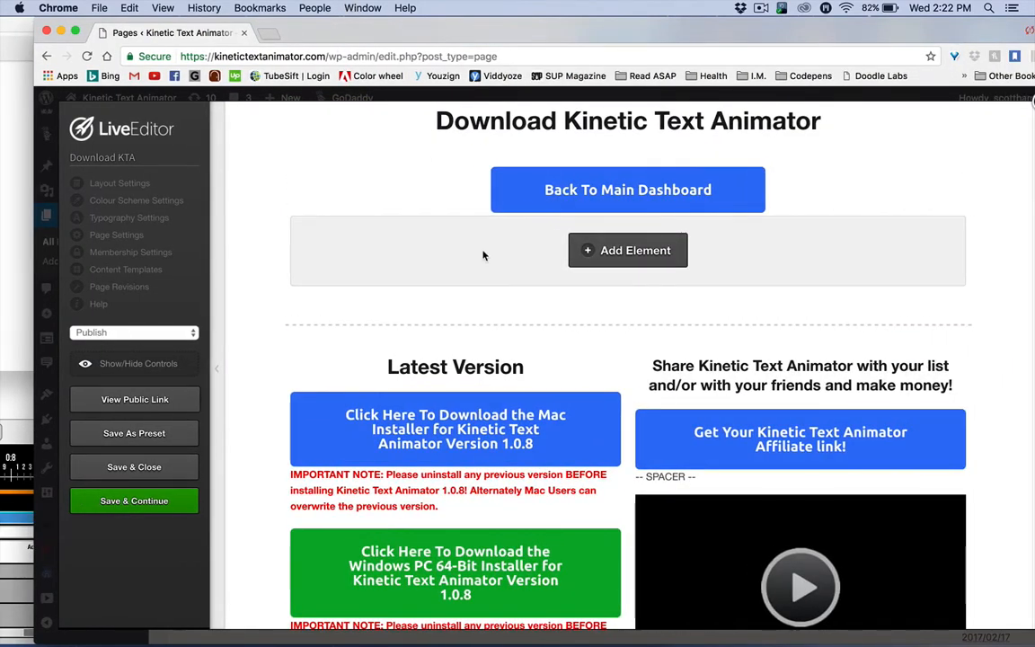
pyautogui.scroll(3)
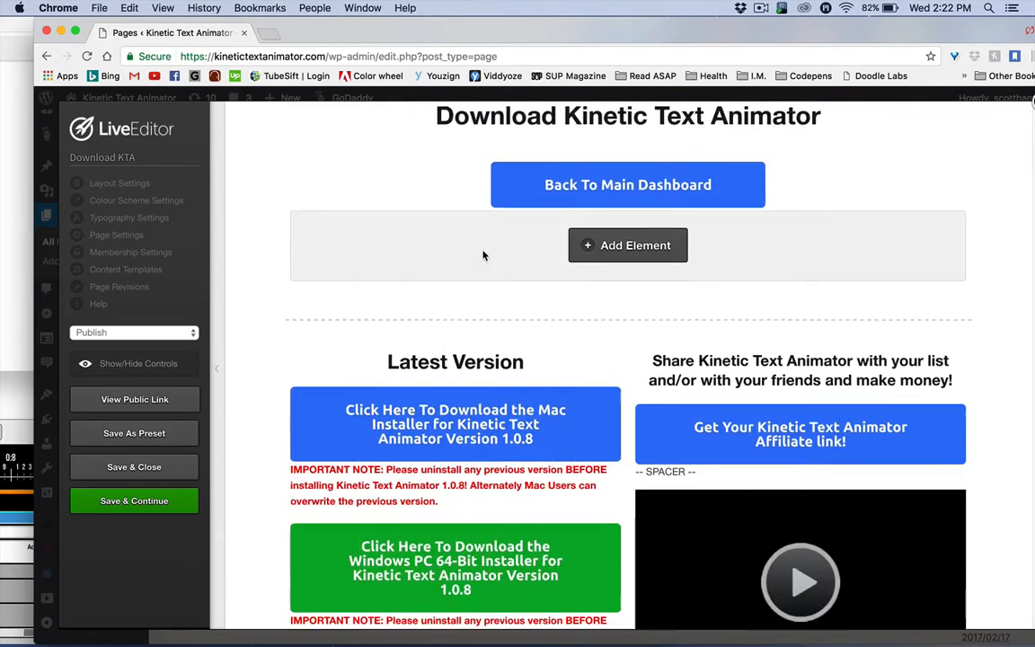
pyautogui.scroll(-3)
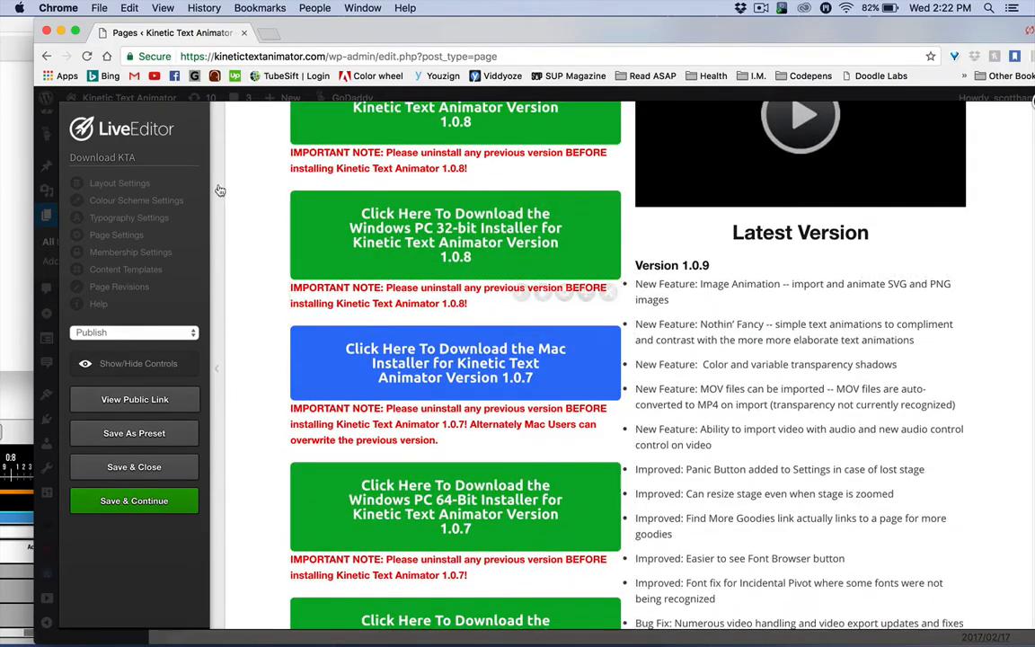
pyautogui.scroll(-3)
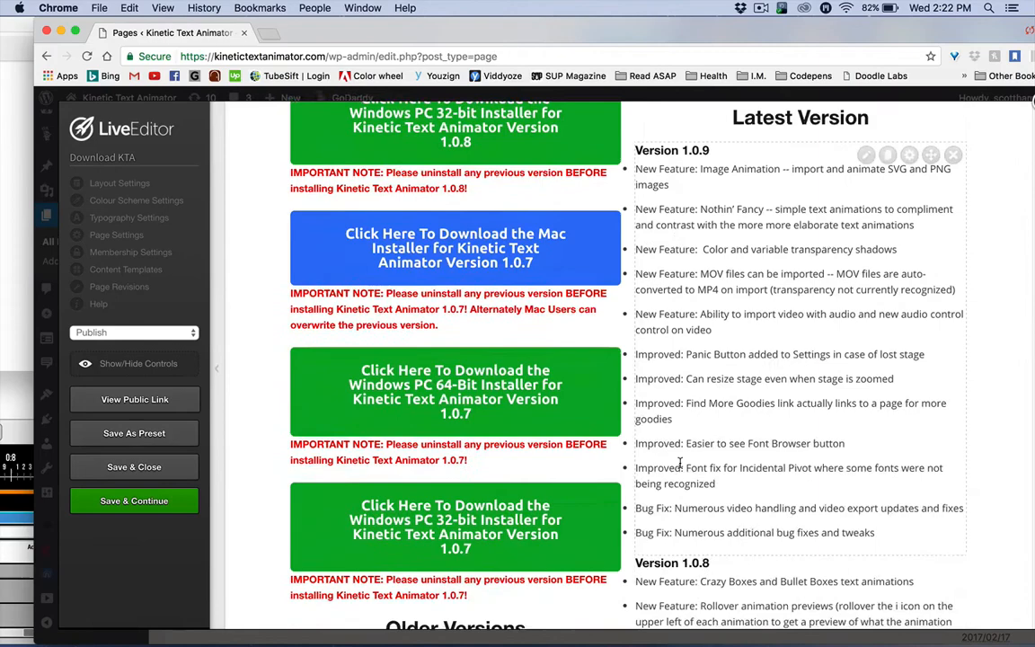
pyautogui.scroll(-3)
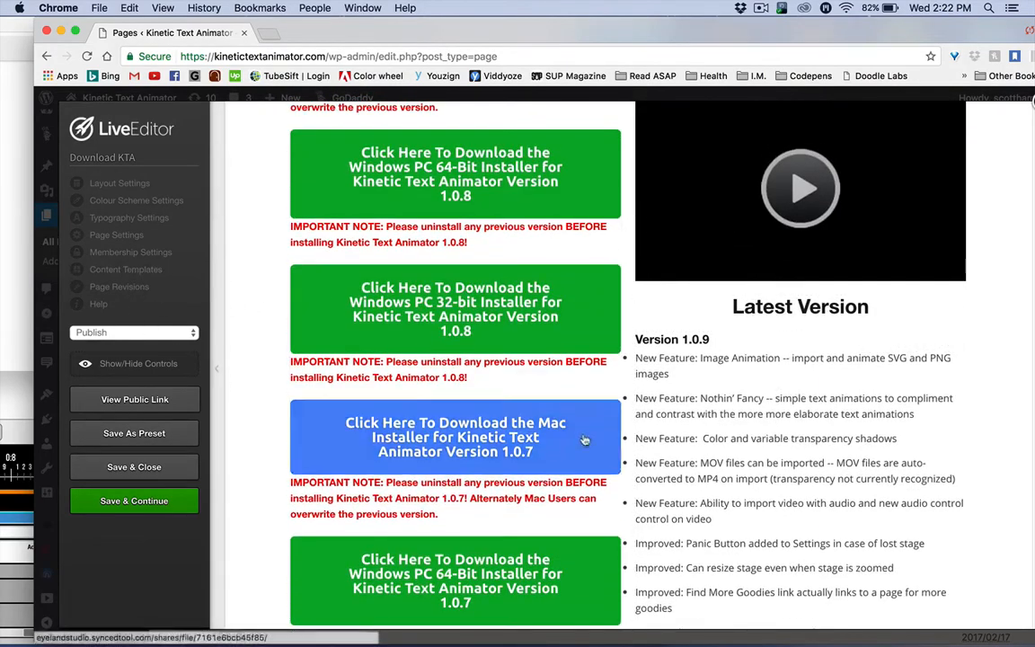
pyautogui.scroll(-3)
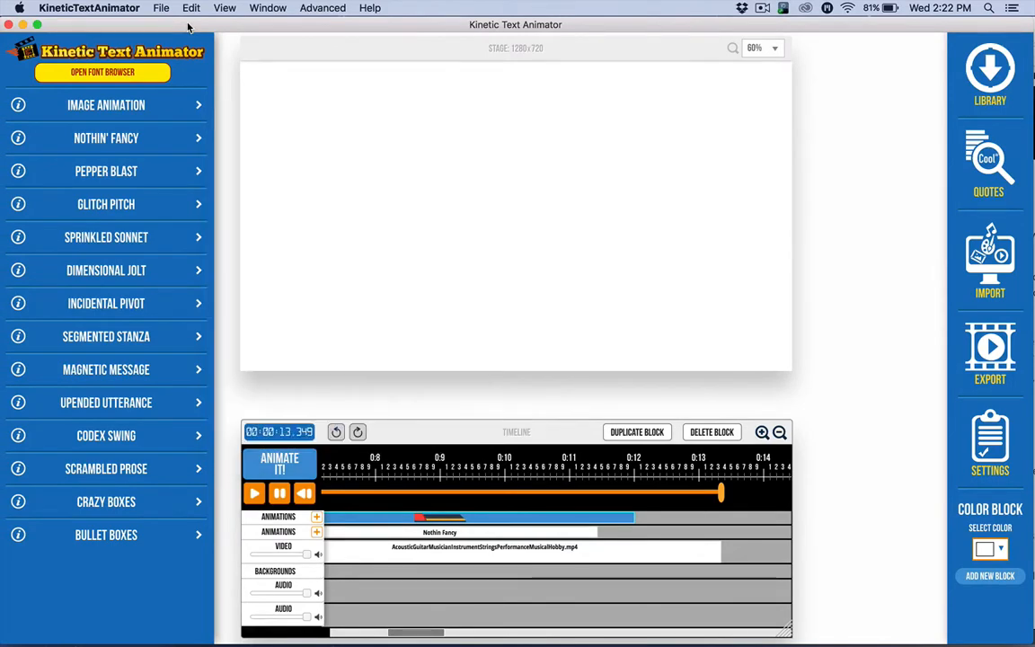
# - Refocus the animator window and return the timeline playhead to 00:00:00.000
pyautogui.click(989, 441)
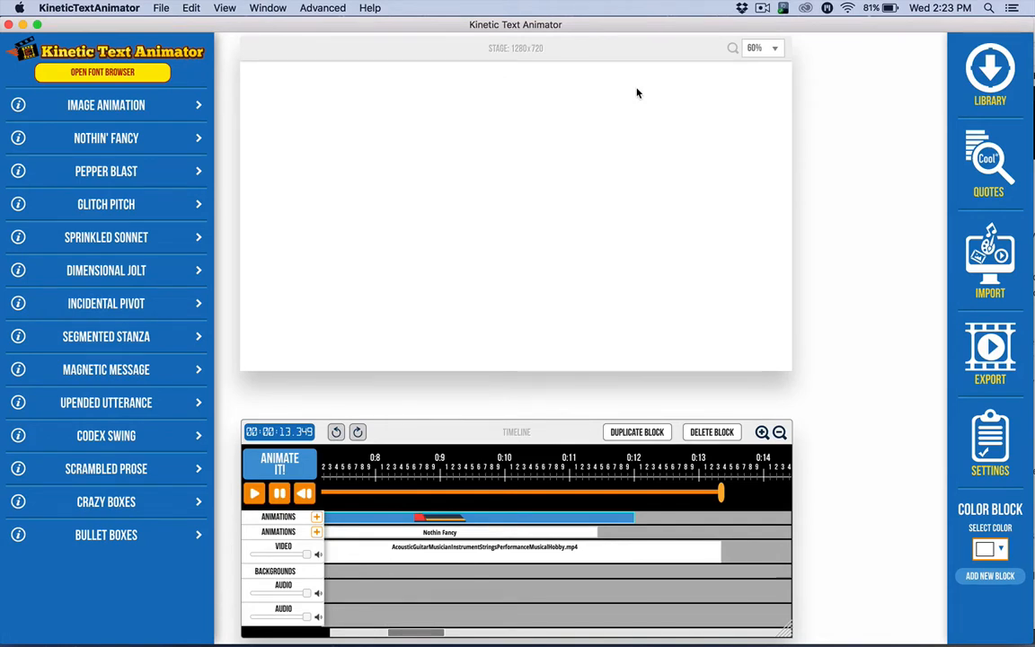
pyautogui.moveTo(821, 233)
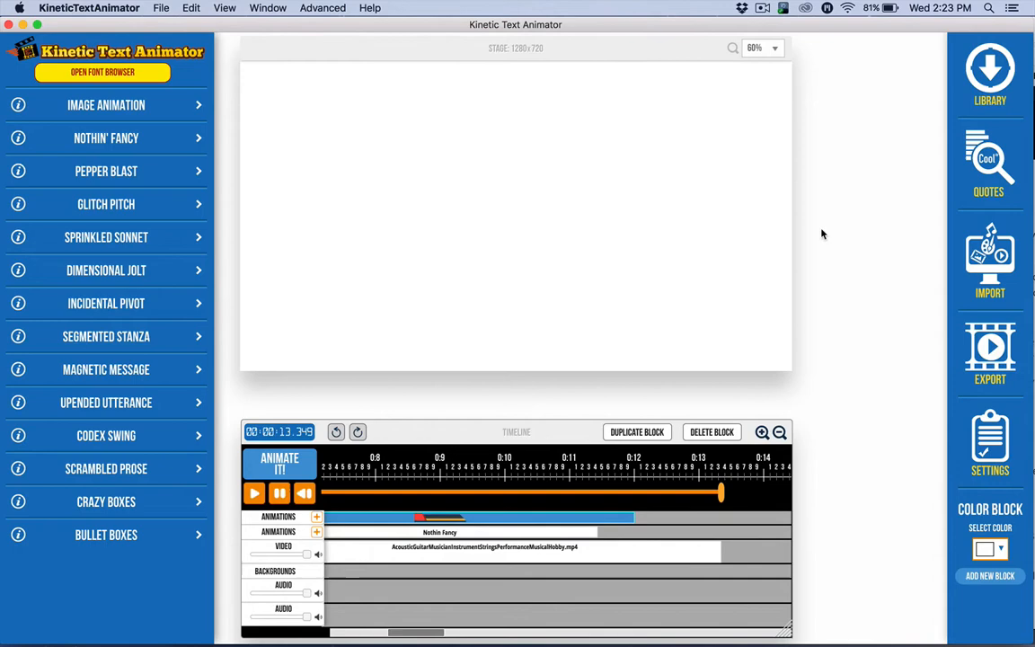
pyautogui.click(989, 442)
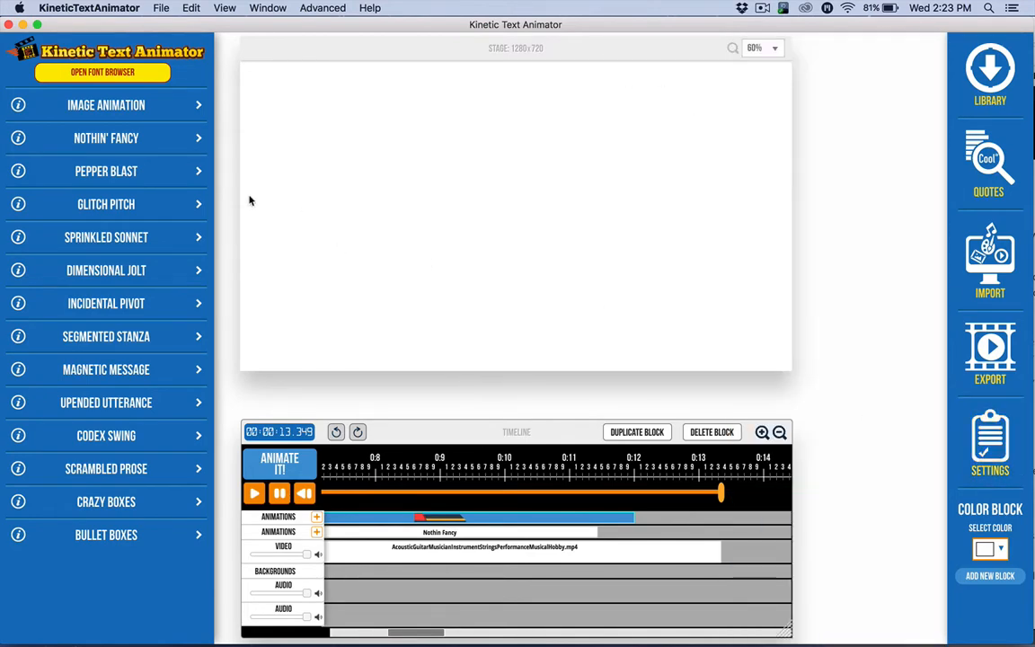
pyautogui.moveTo(453, 428)
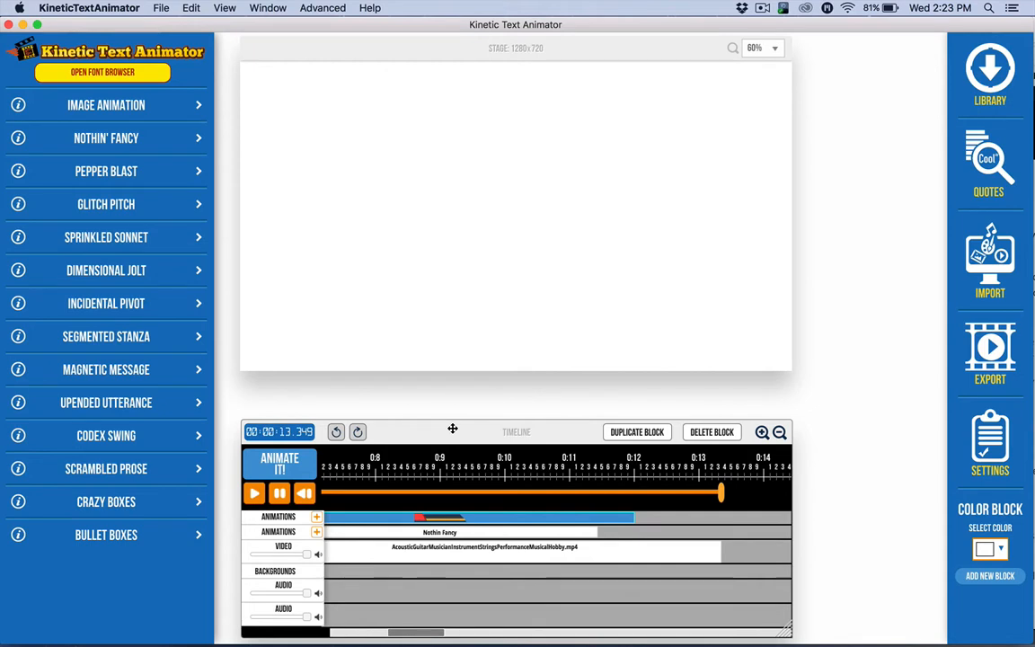
pyautogui.moveTo(334, 510)
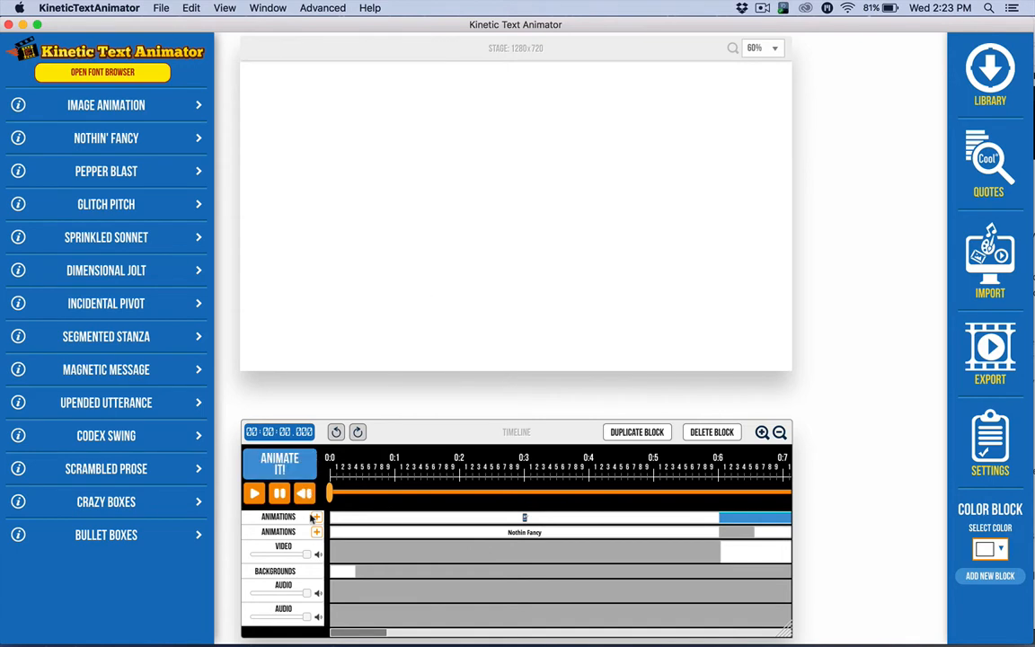
pyautogui.moveTo(292, 517)
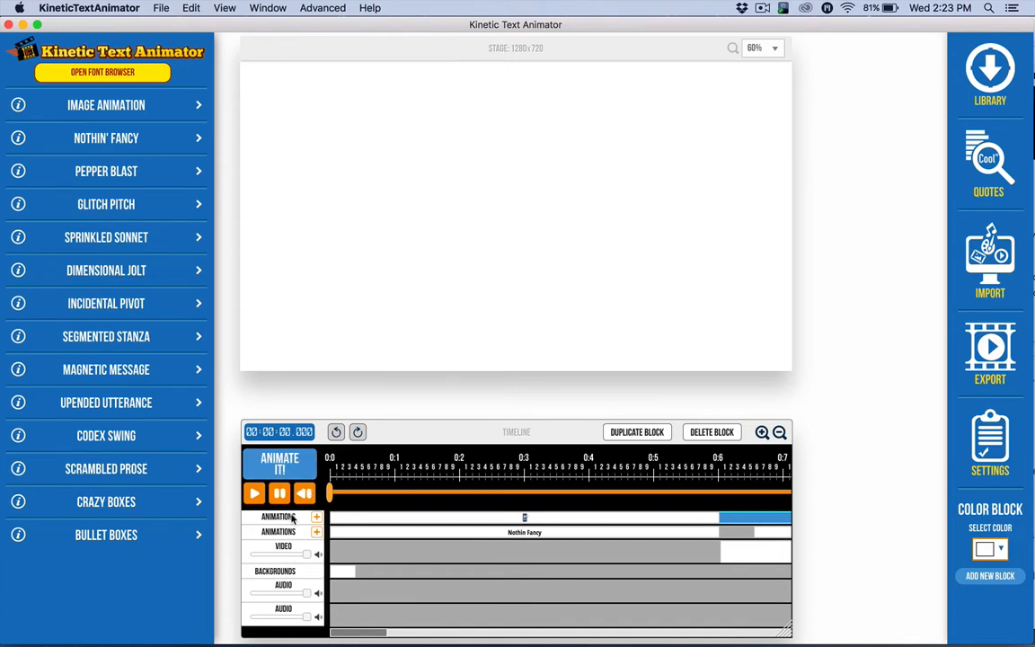
# - Play the red-text and phone opening scene, pausing at about 00:00:04.900
pyautogui.click(255, 492)
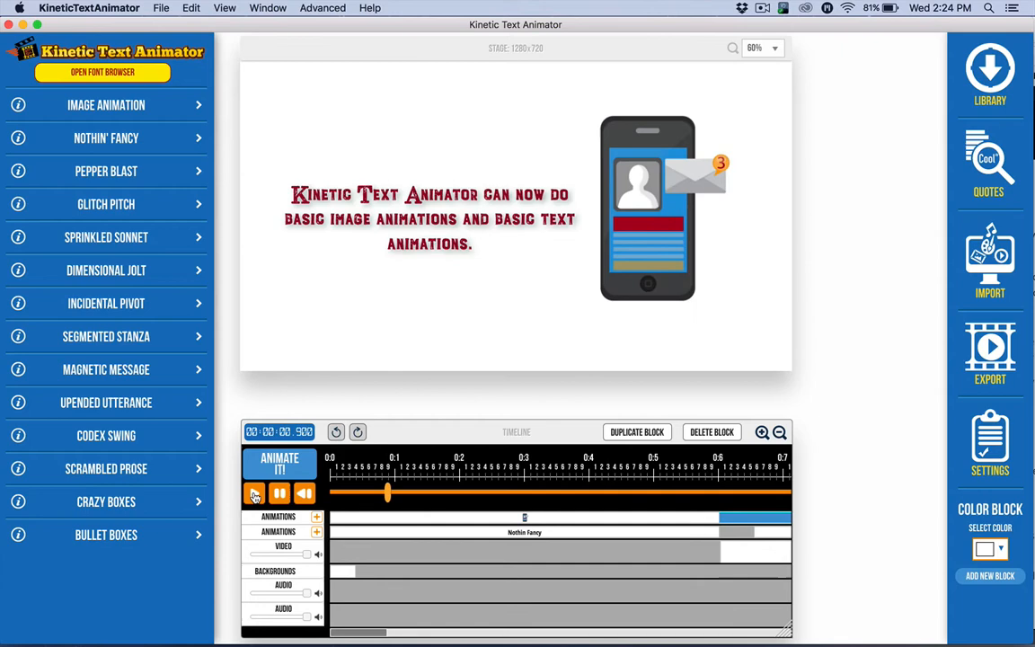
pyautogui.click(254, 492)
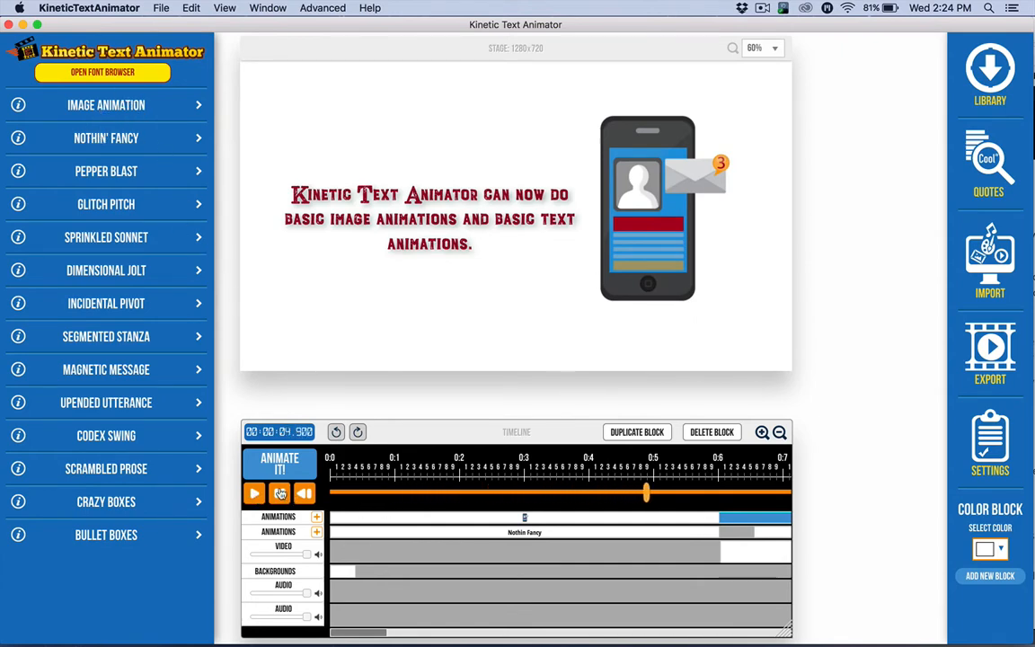
pyautogui.click(106, 104)
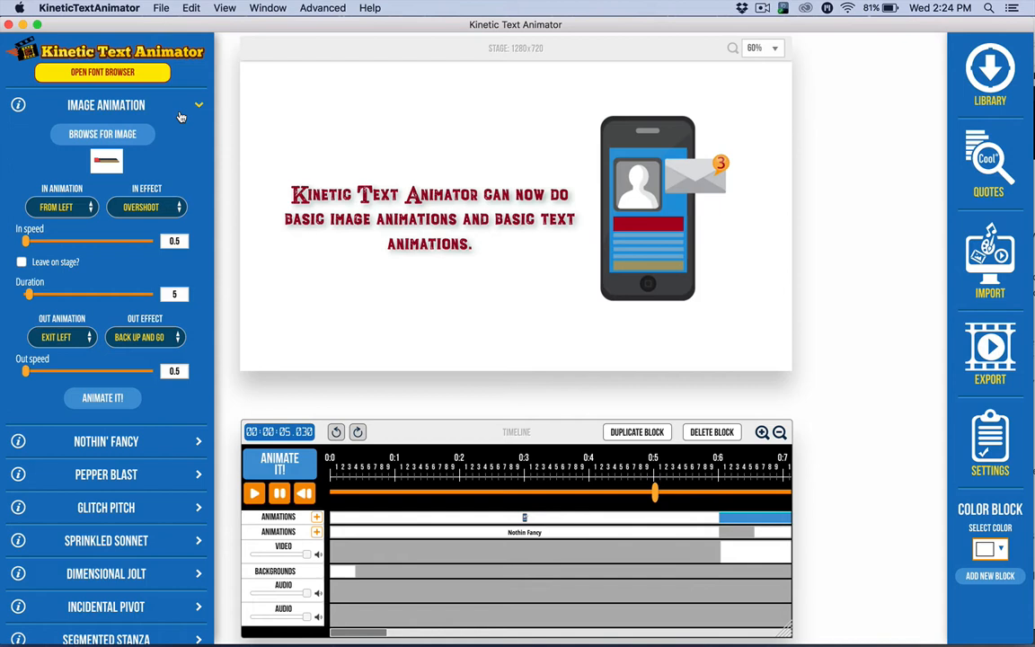
pyautogui.moveTo(139, 172)
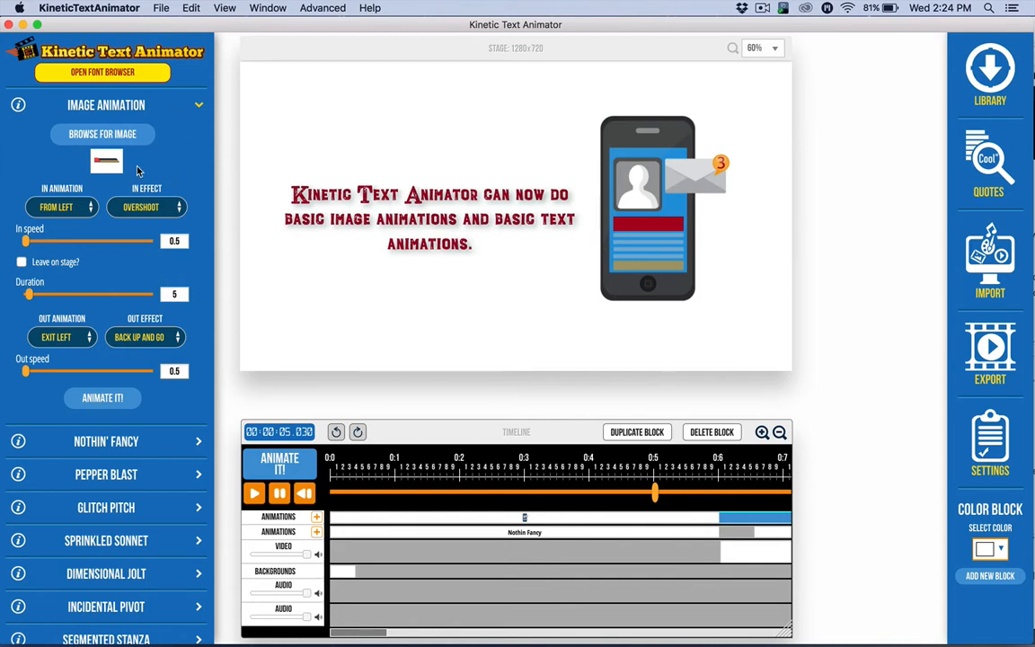
pyautogui.moveTo(187, 176)
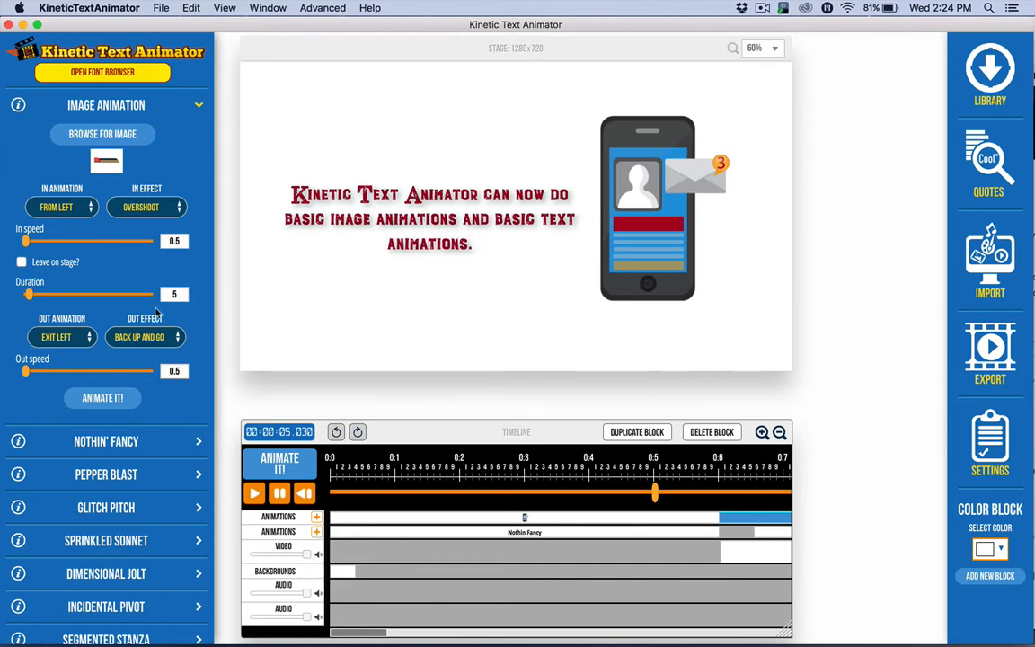
pyautogui.moveTo(171, 162)
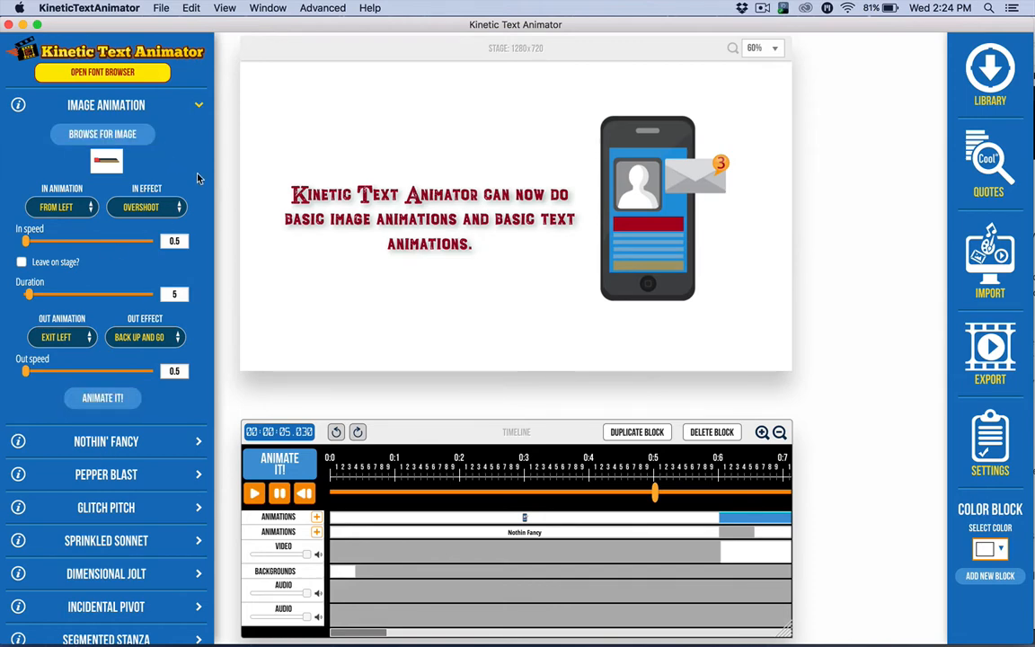
pyautogui.moveTo(137, 89)
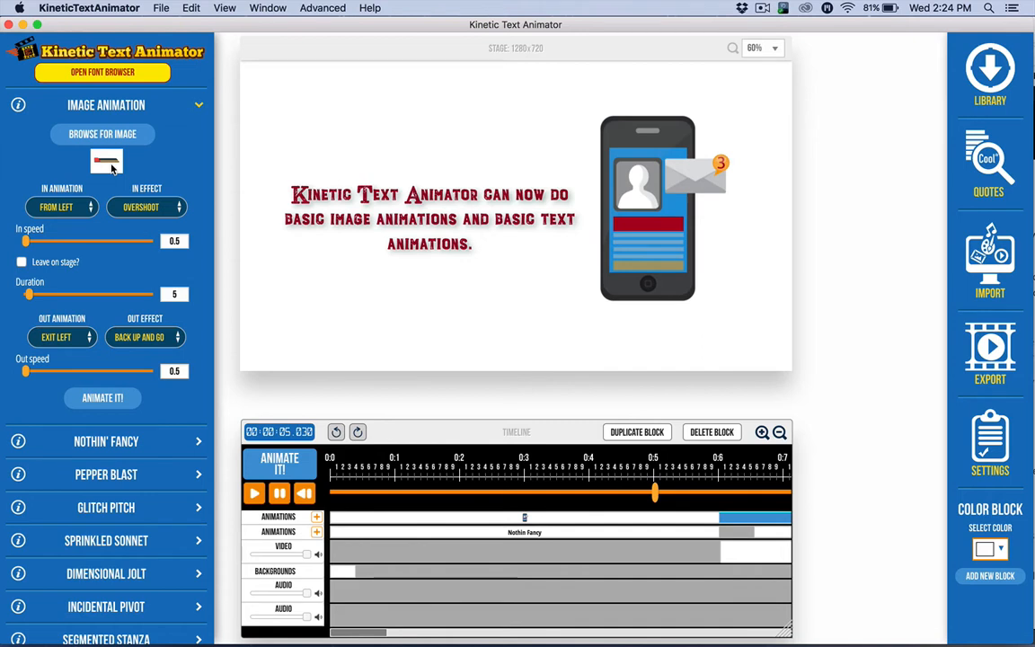
pyautogui.moveTo(162, 165)
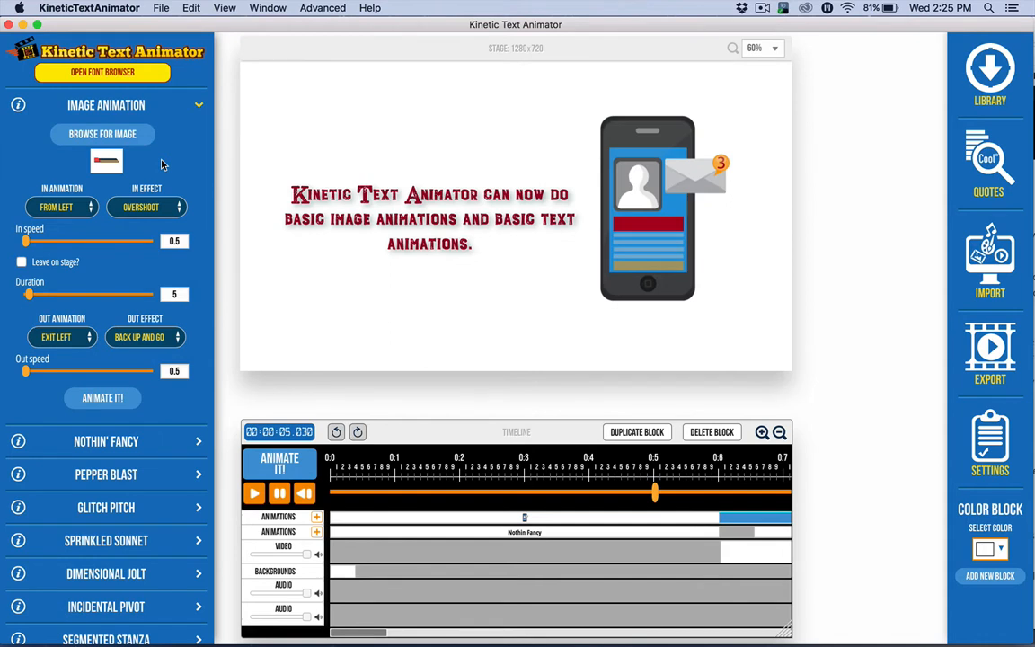
pyautogui.moveTo(177, 236)
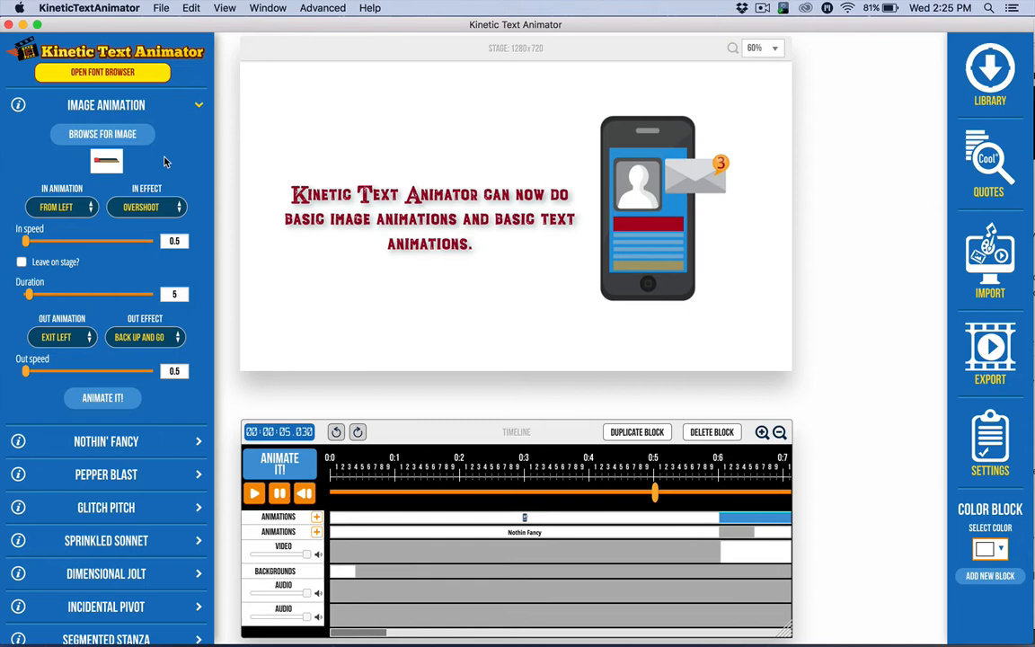
# - Load the green cartoon girl image from Documents, entering and exiting from the right
pyautogui.click(102, 134)
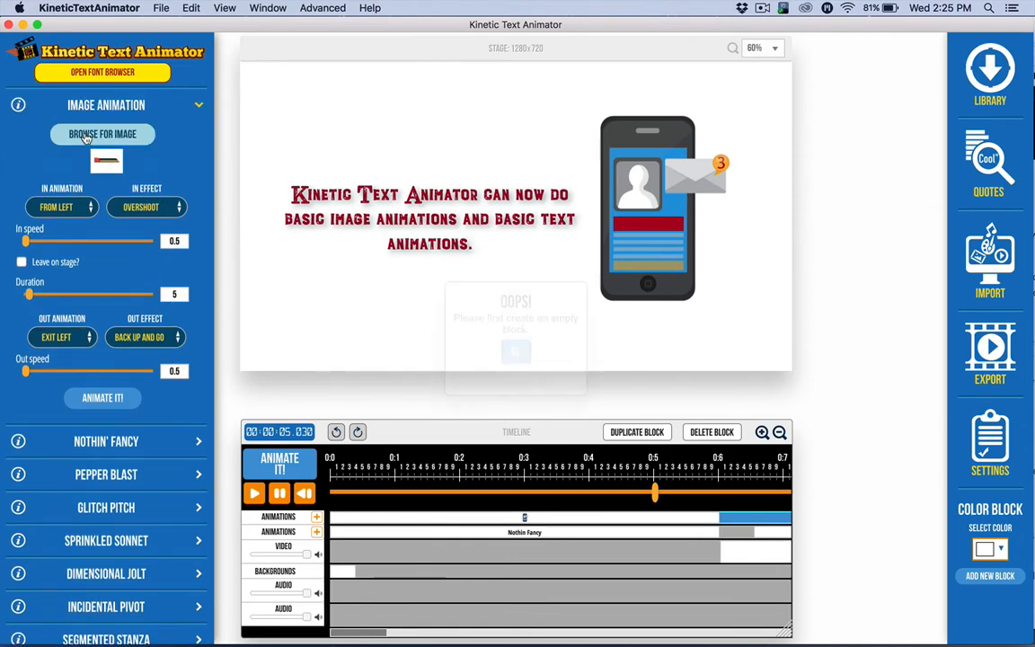
pyautogui.click(516, 352)
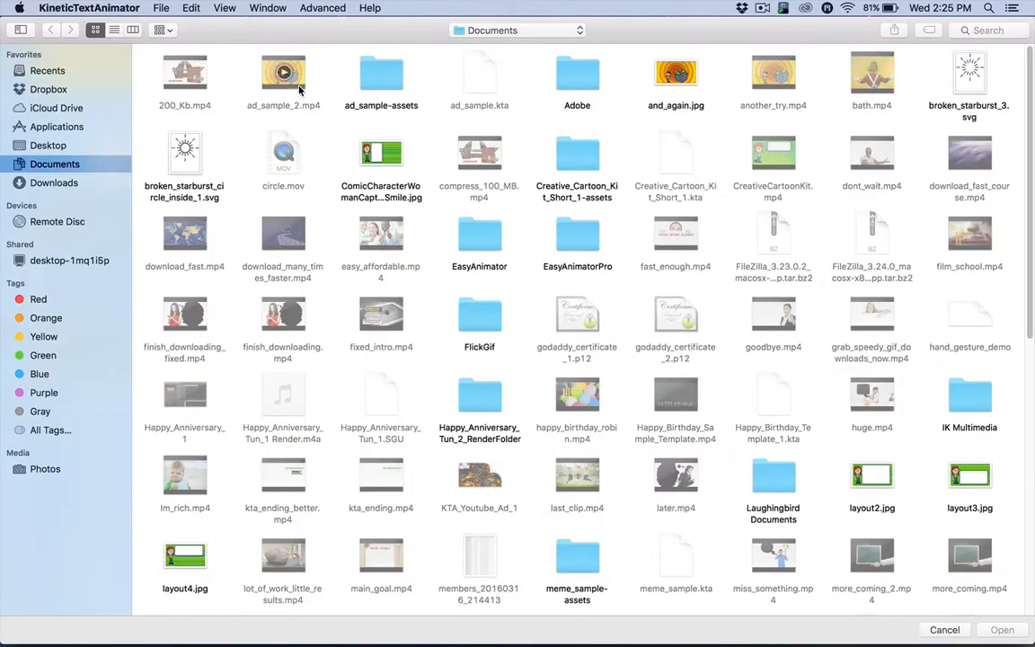
pyautogui.click(380, 166)
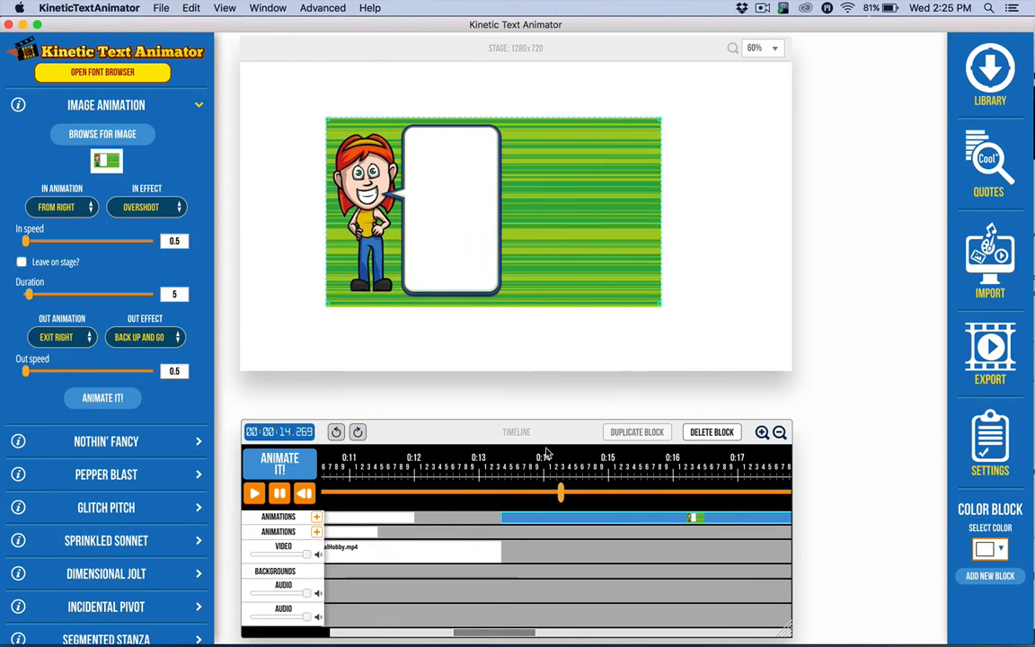
pyautogui.click(712, 431)
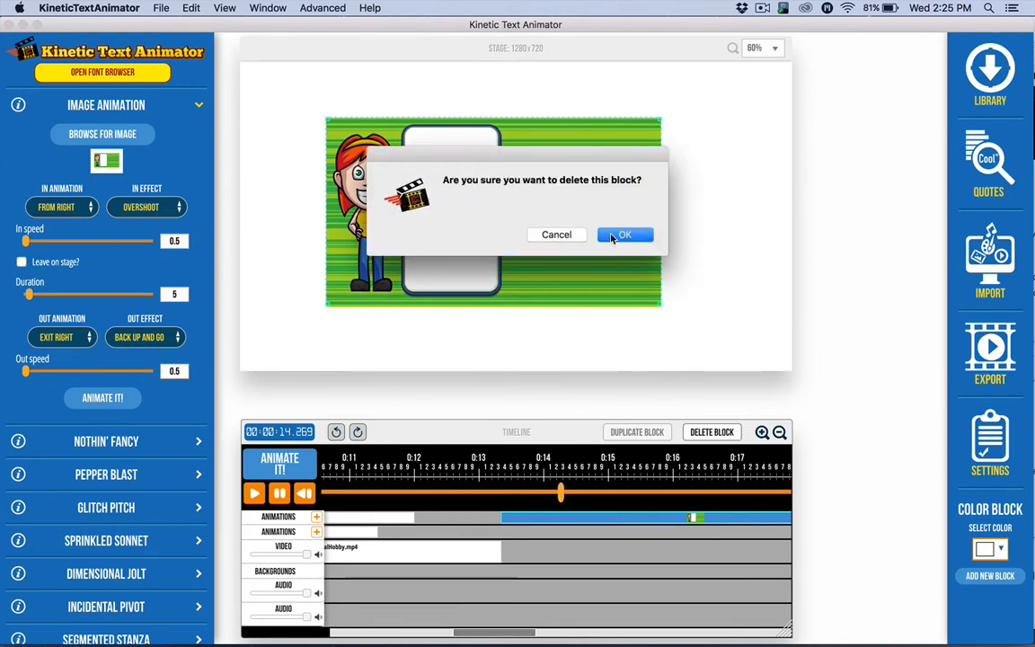
pyautogui.click(625, 235)
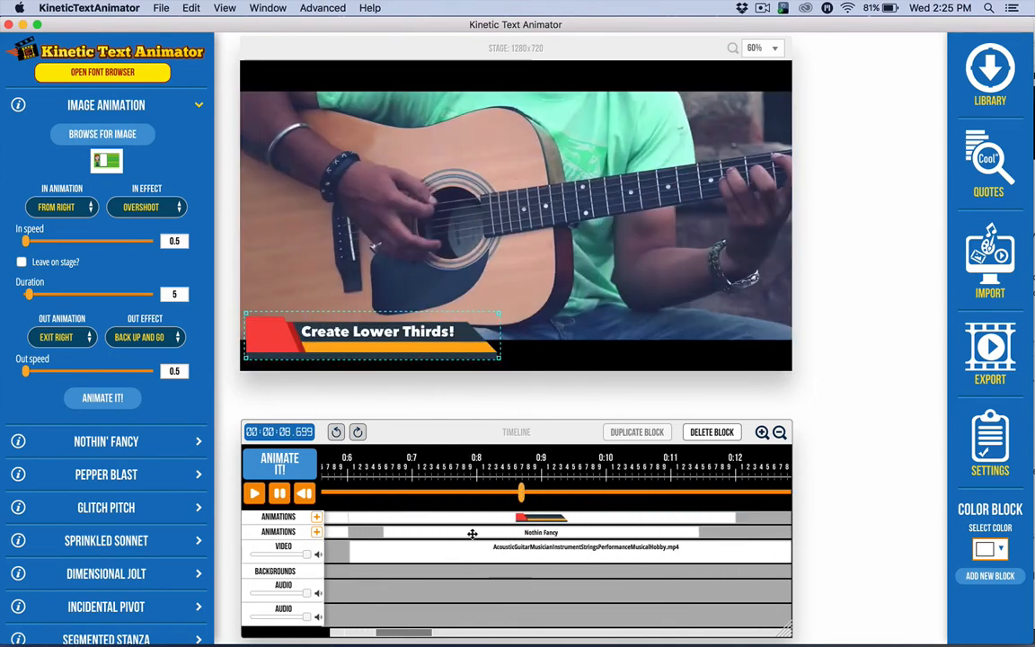
pyautogui.rightClick(472, 532)
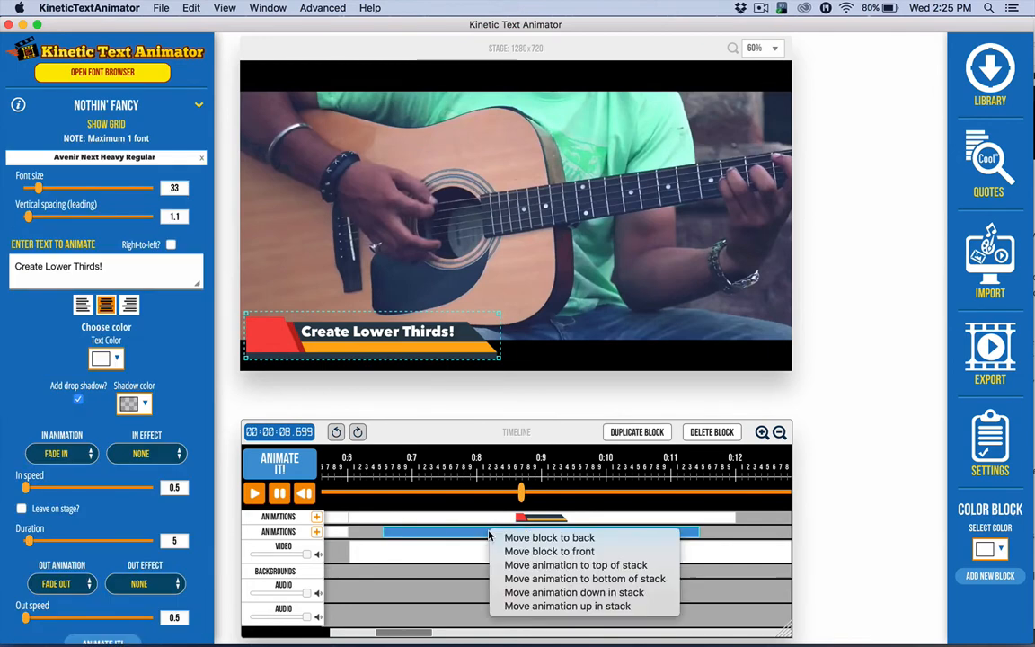
pyautogui.moveTo(549, 550)
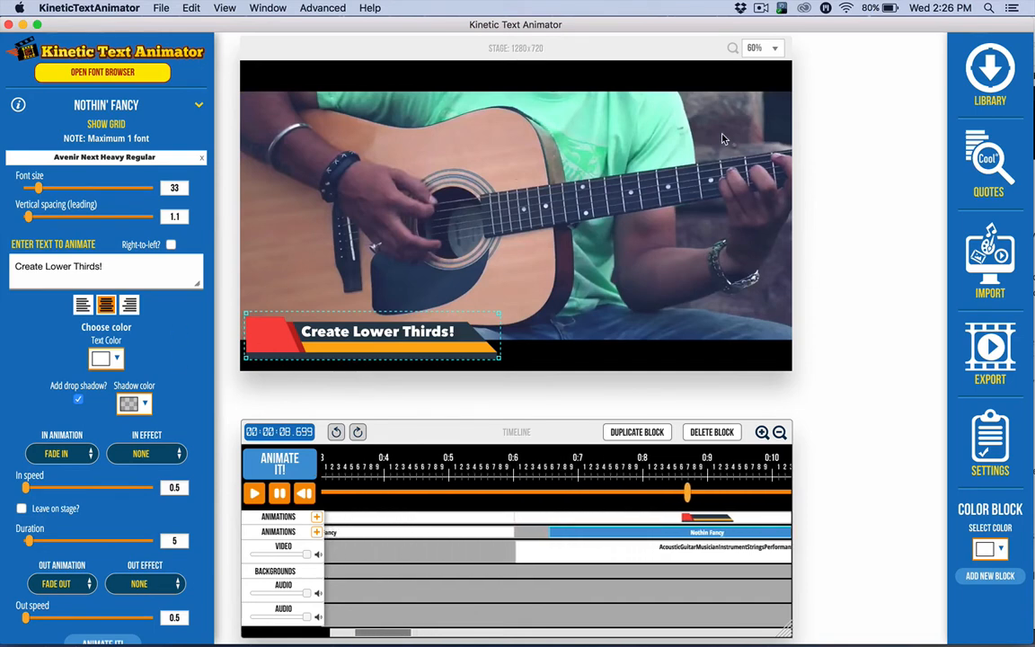
pyautogui.moveTo(335, 454)
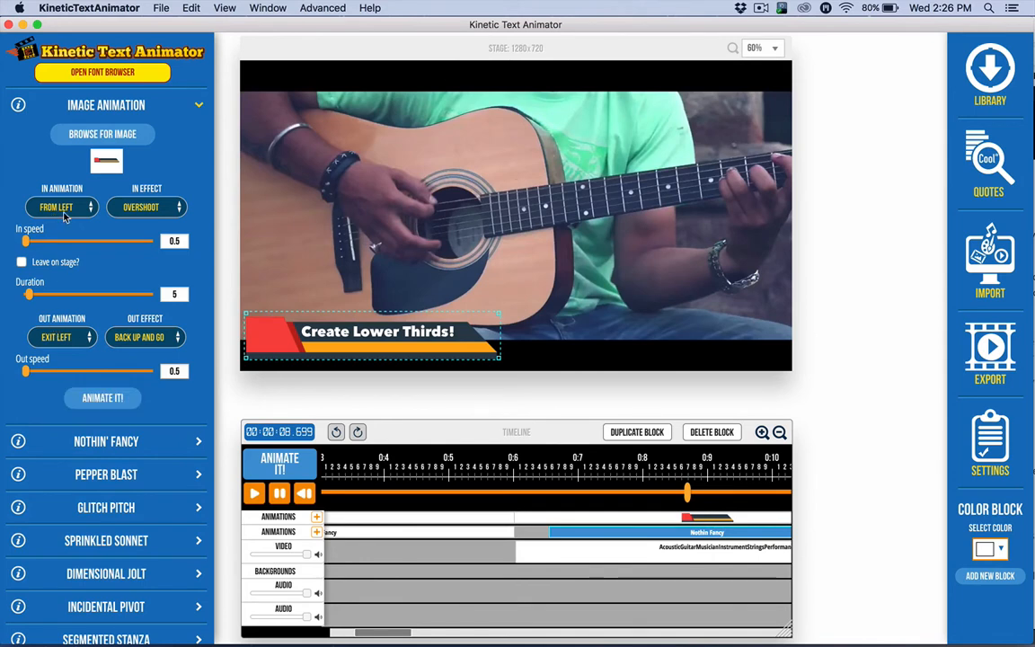
# - Review the lower-third image's In Effect choices and keep Overshoot
pyautogui.click(61, 206)
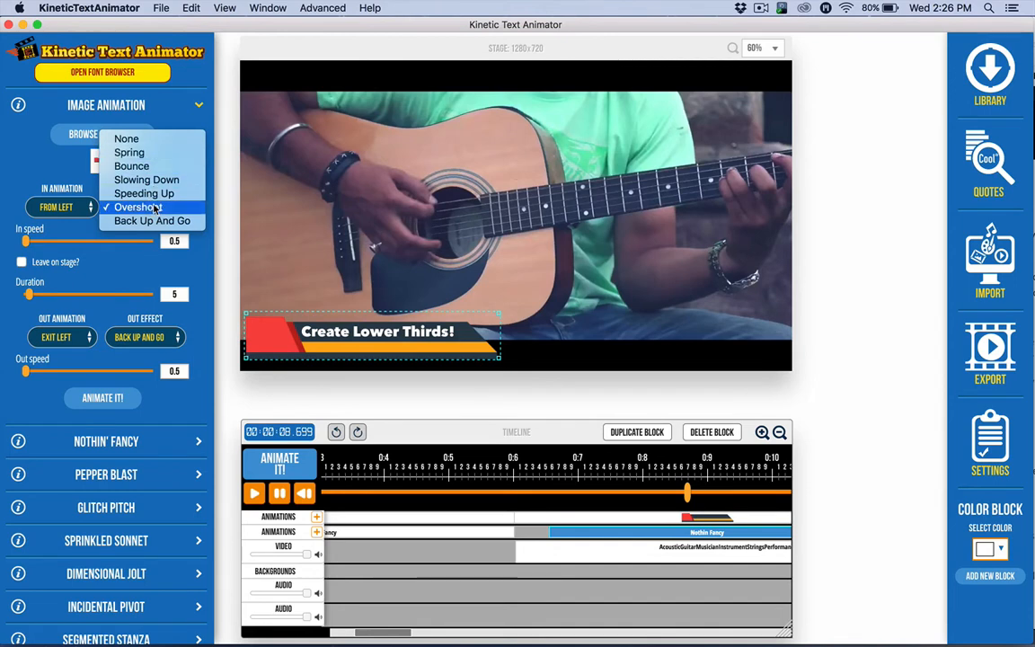
pyautogui.click(136, 207)
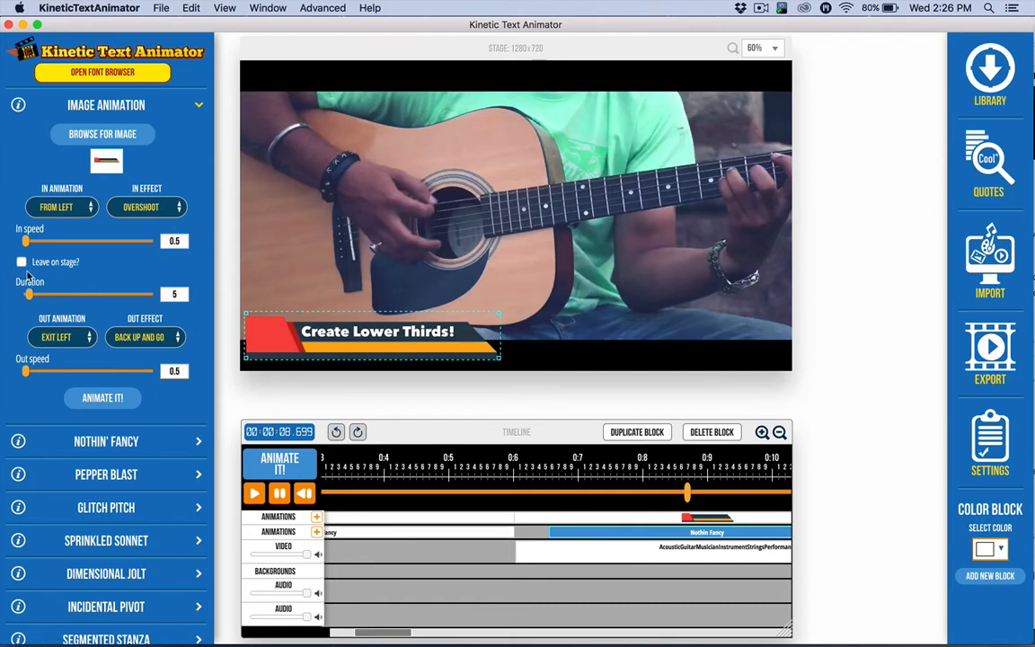
pyautogui.moveTo(137, 204)
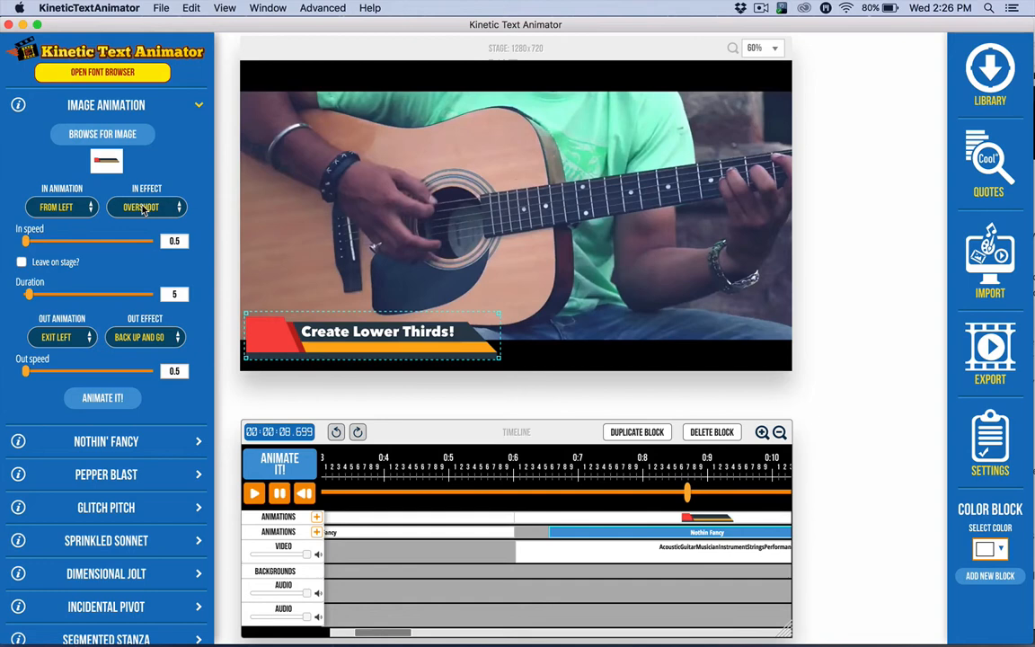
pyautogui.moveTo(85, 215)
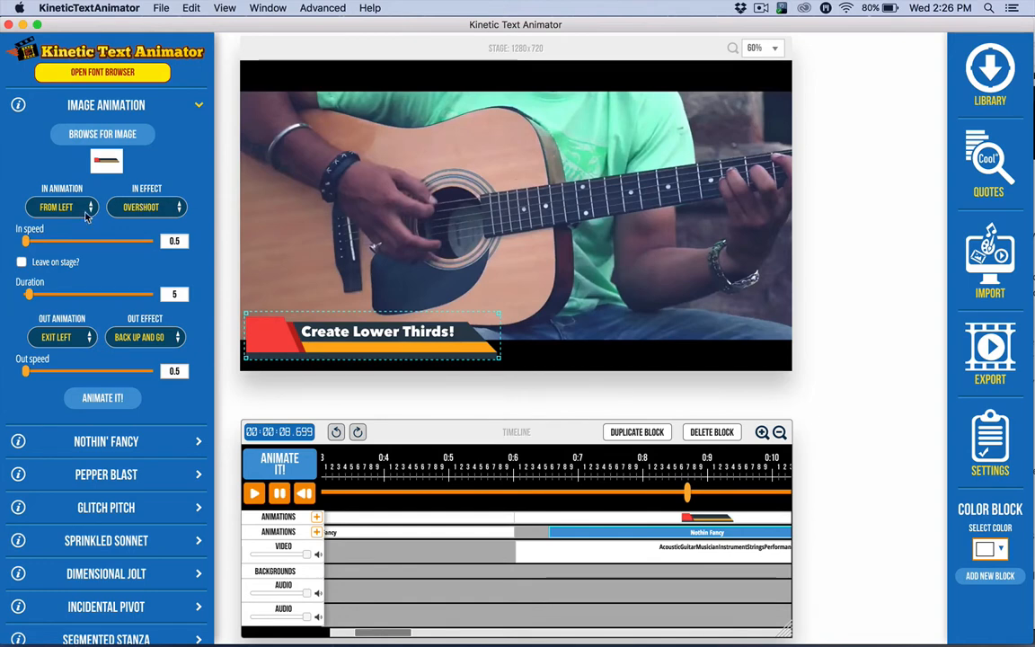
pyautogui.moveTo(137, 115)
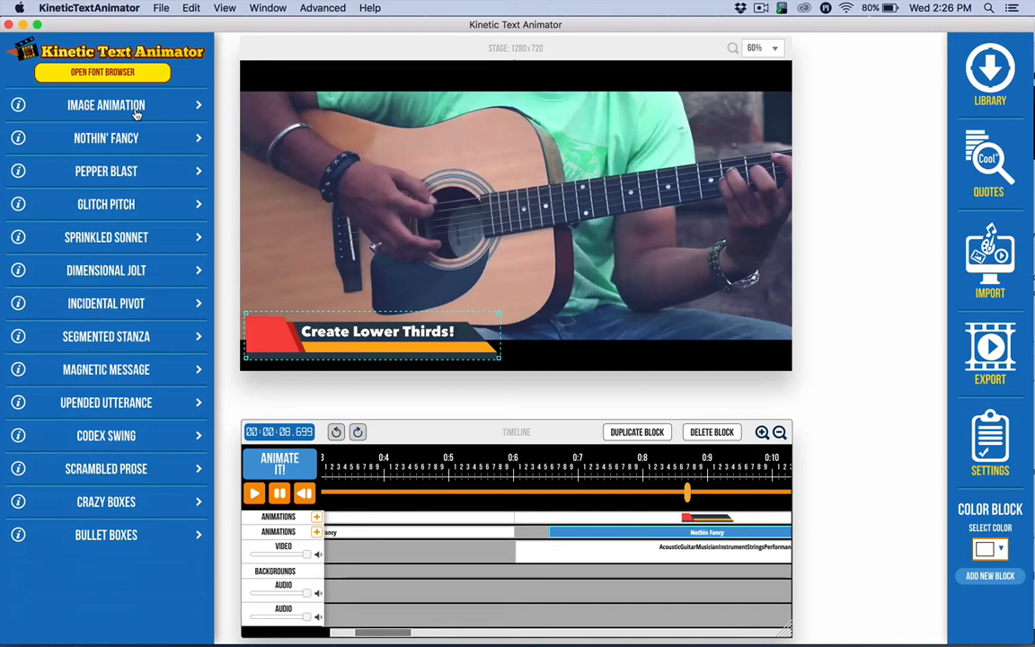
pyautogui.moveTo(345, 393)
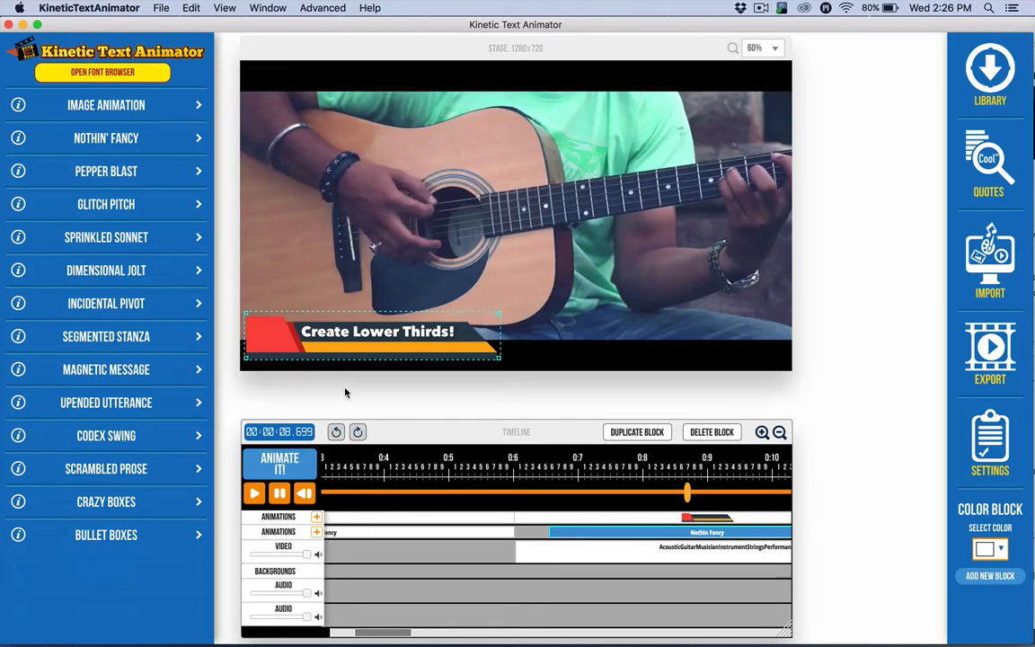
pyautogui.moveTo(485, 499)
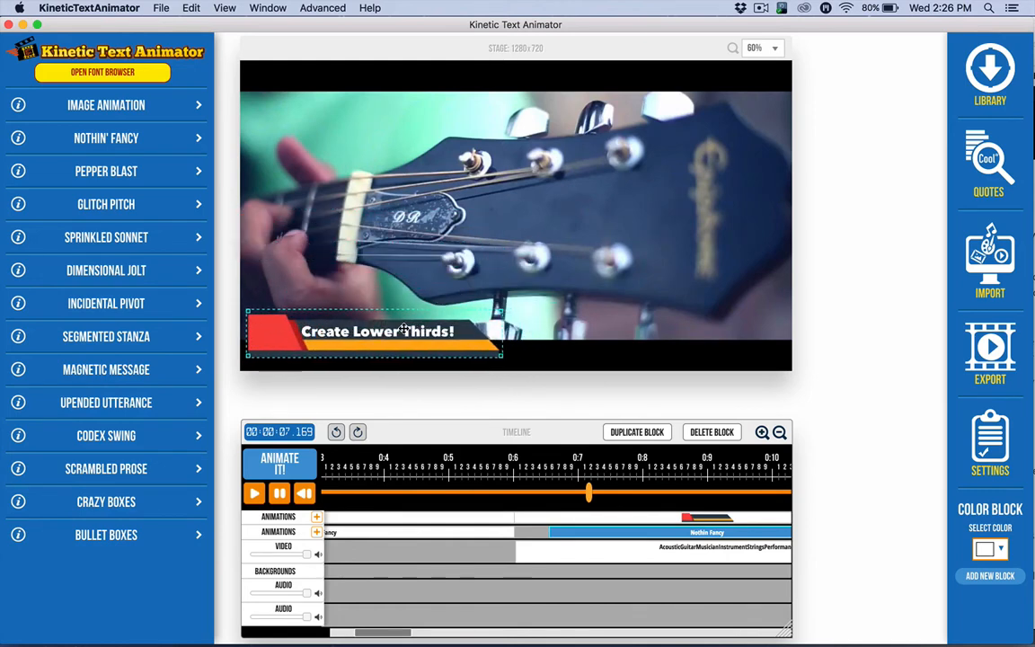
pyautogui.click(106, 104)
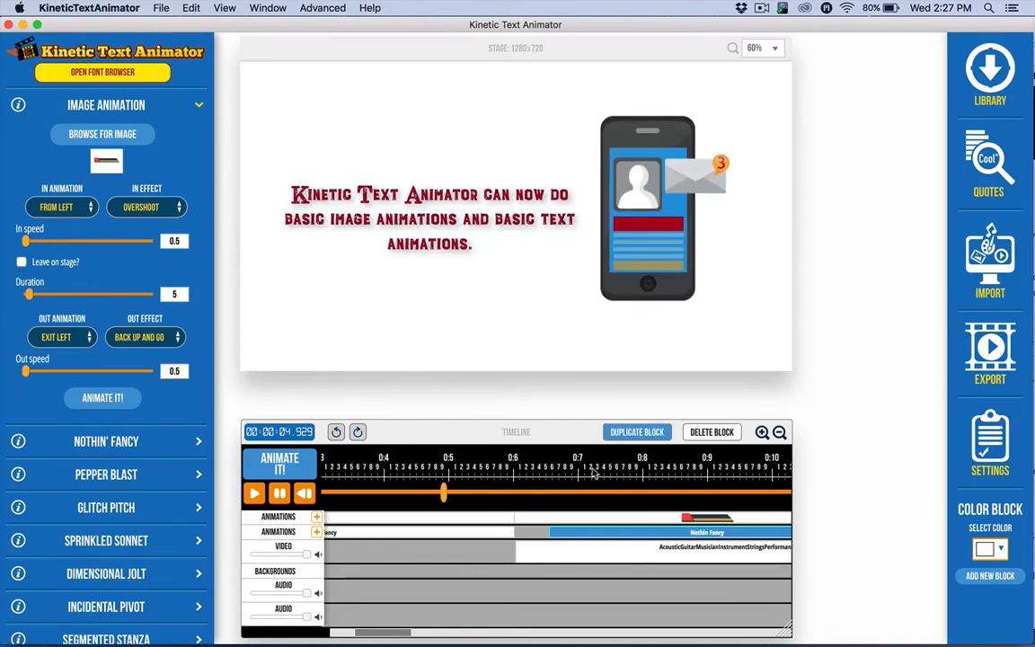
pyautogui.moveTo(633, 407)
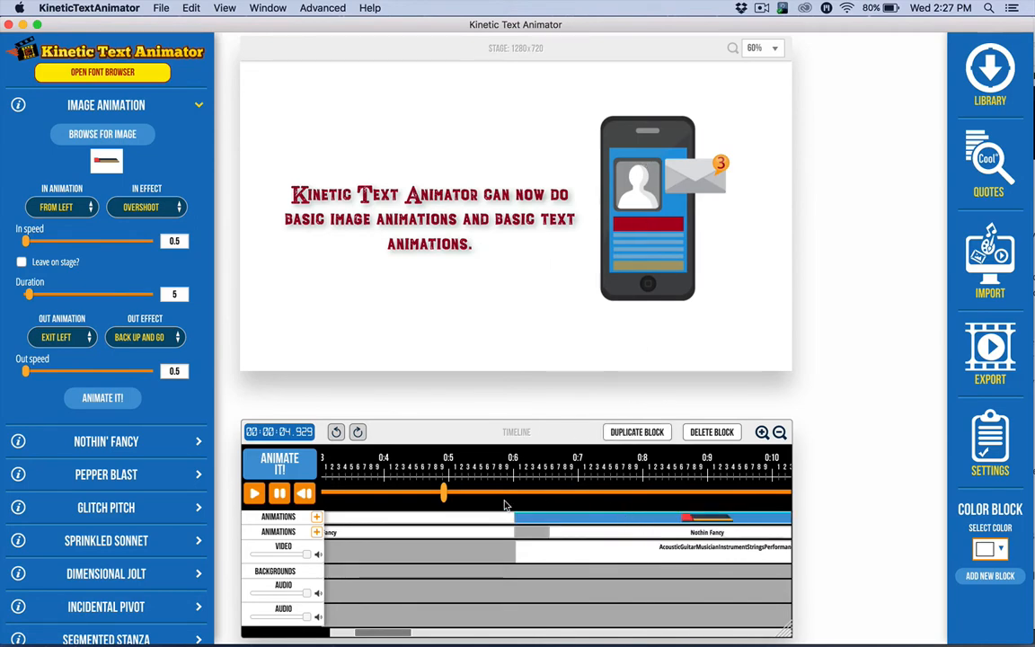
pyautogui.moveTo(666, 493)
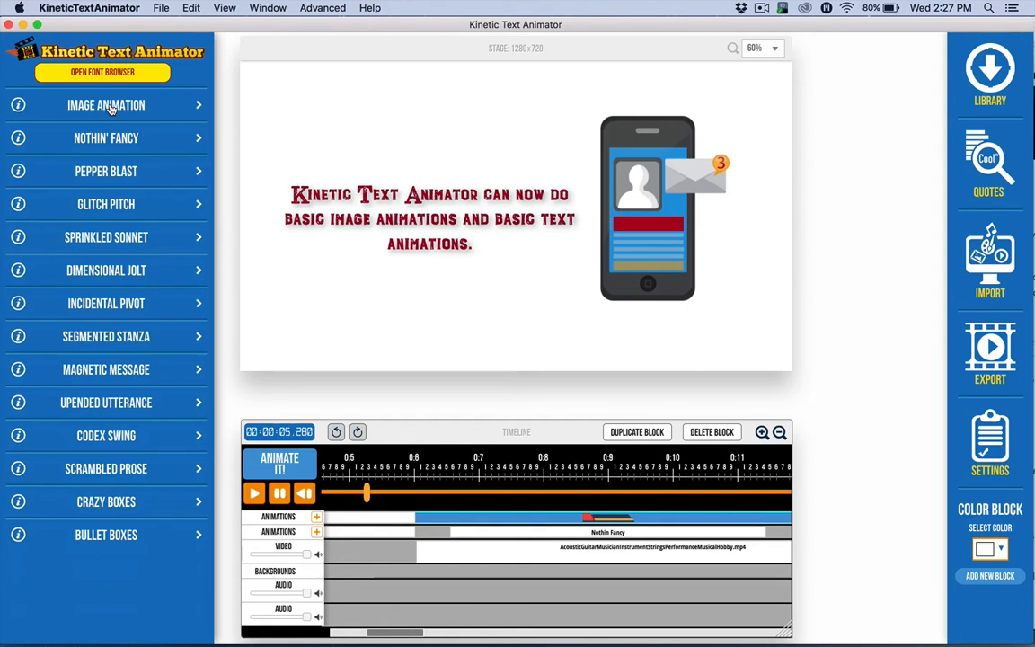
pyautogui.moveTo(101, 139)
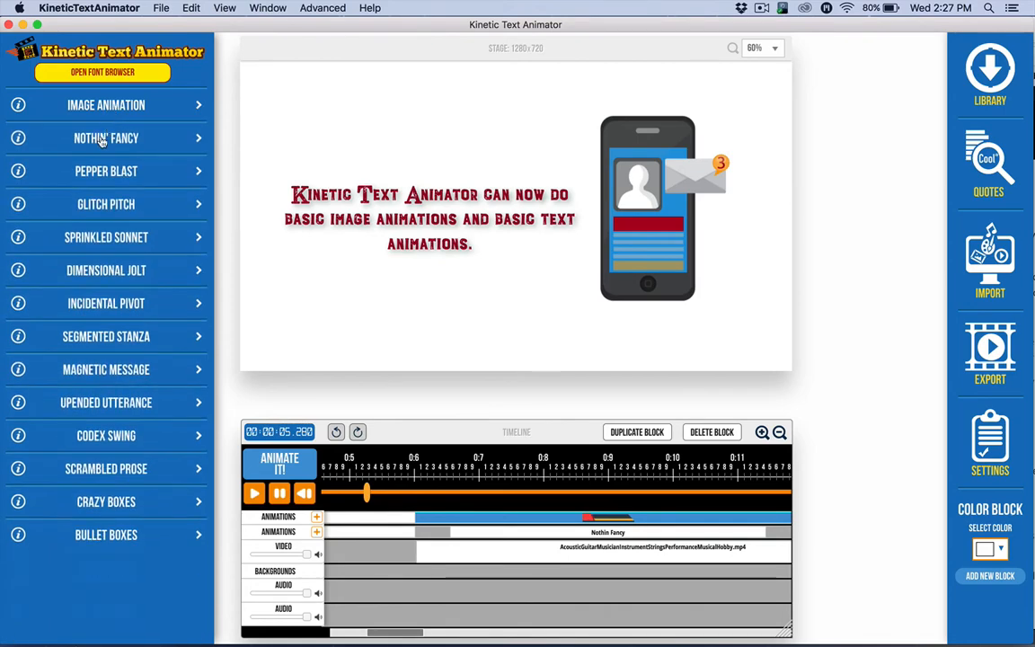
# - Pick a red drop shadow colour for the caption in Nothin' Fancy, then collapse the panel
pyautogui.click(106, 138)
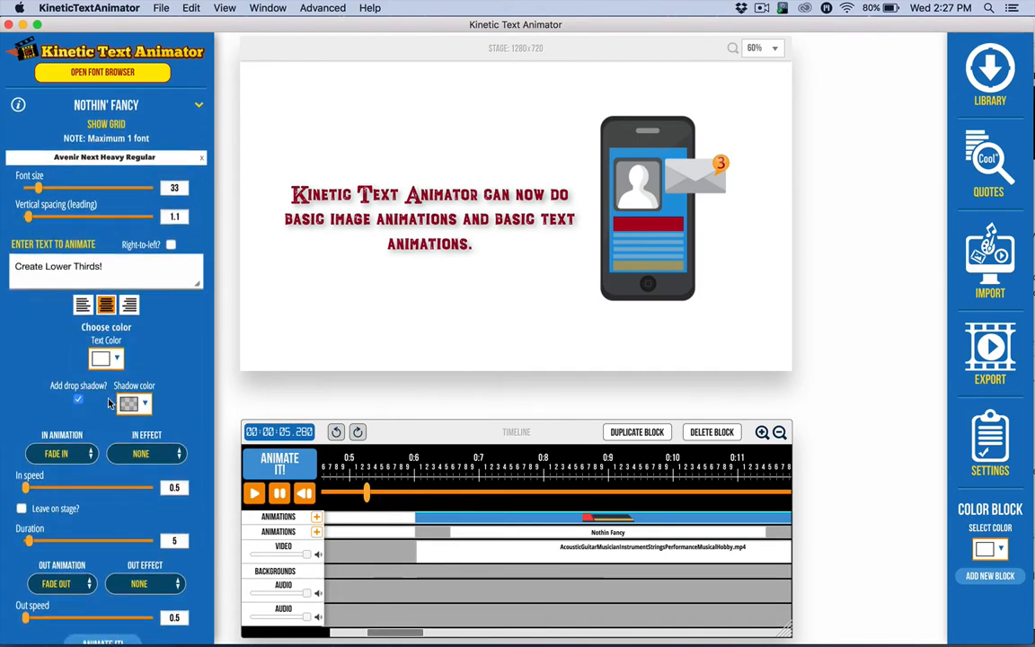
pyautogui.click(128, 404)
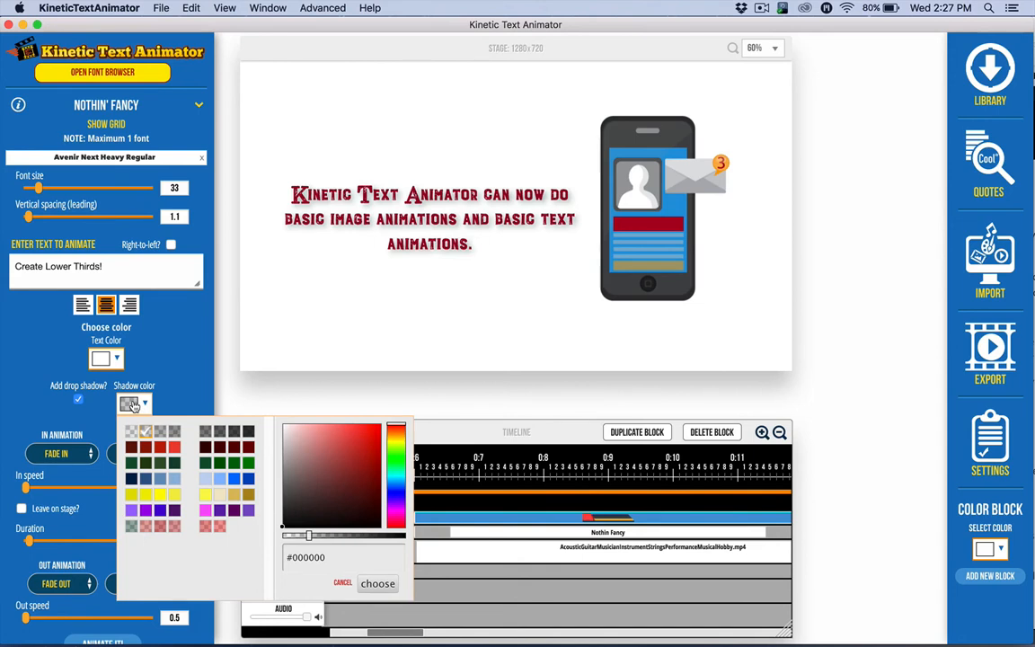
pyautogui.moveTo(322, 430)
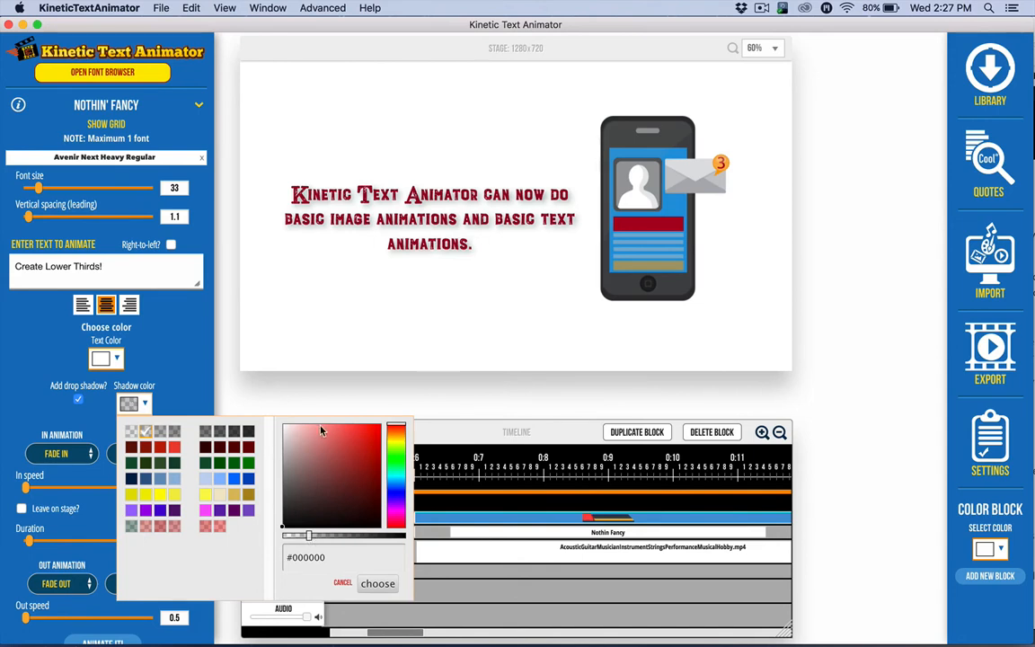
pyautogui.click(342, 582)
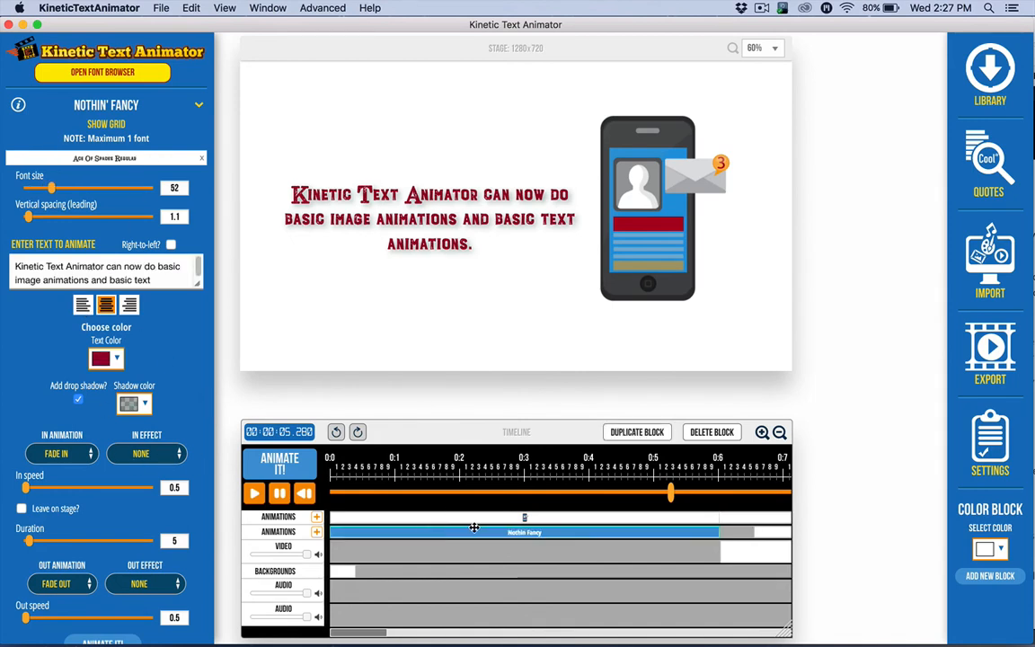
pyautogui.click(129, 402)
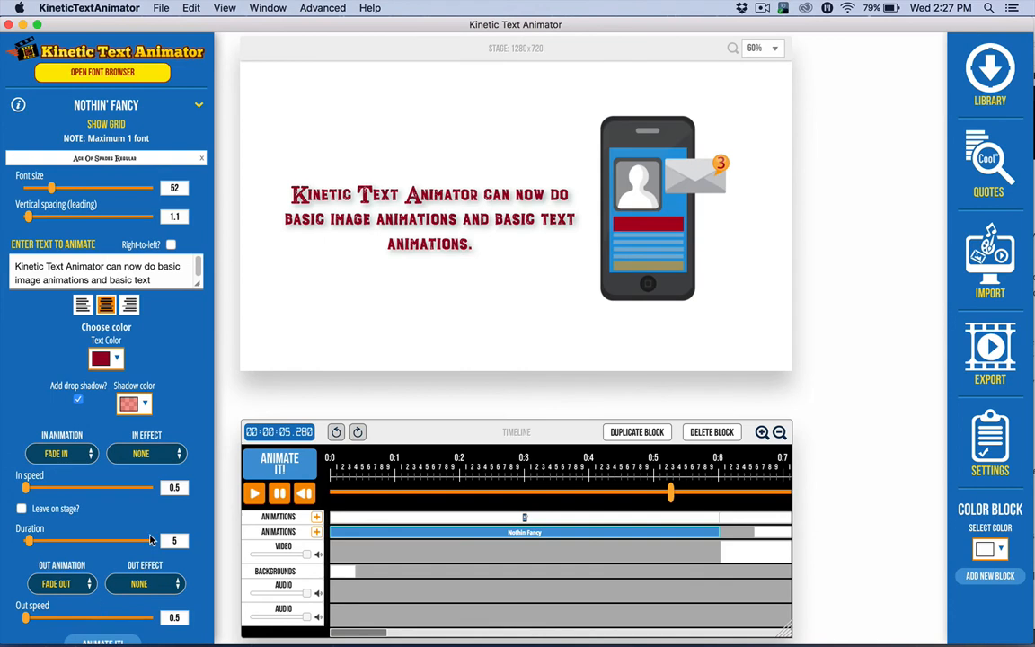
pyautogui.scroll(-3)
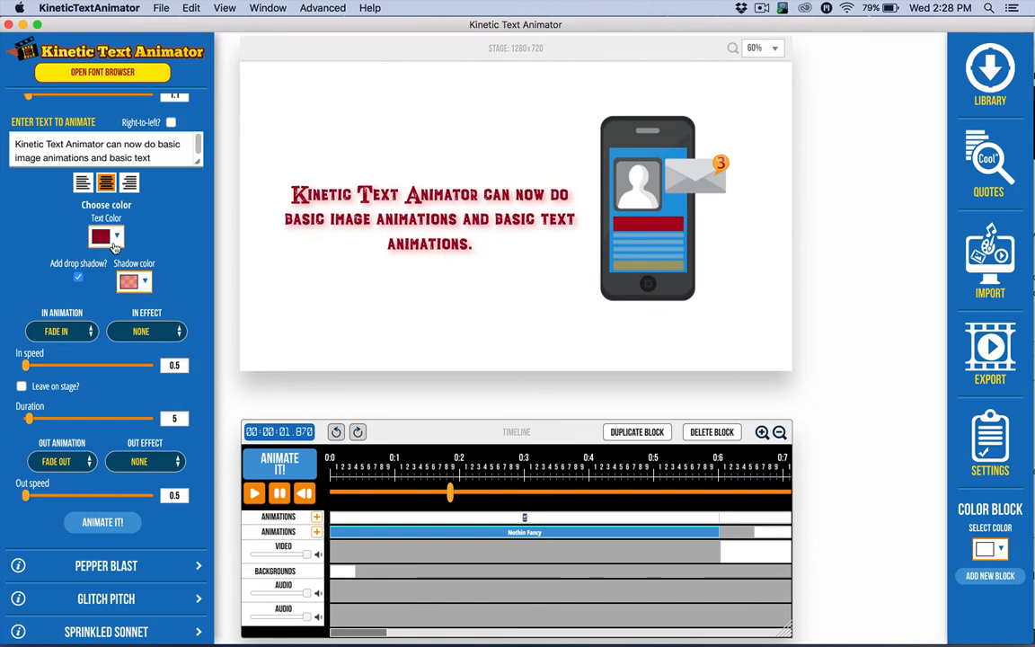
pyautogui.scroll(3)
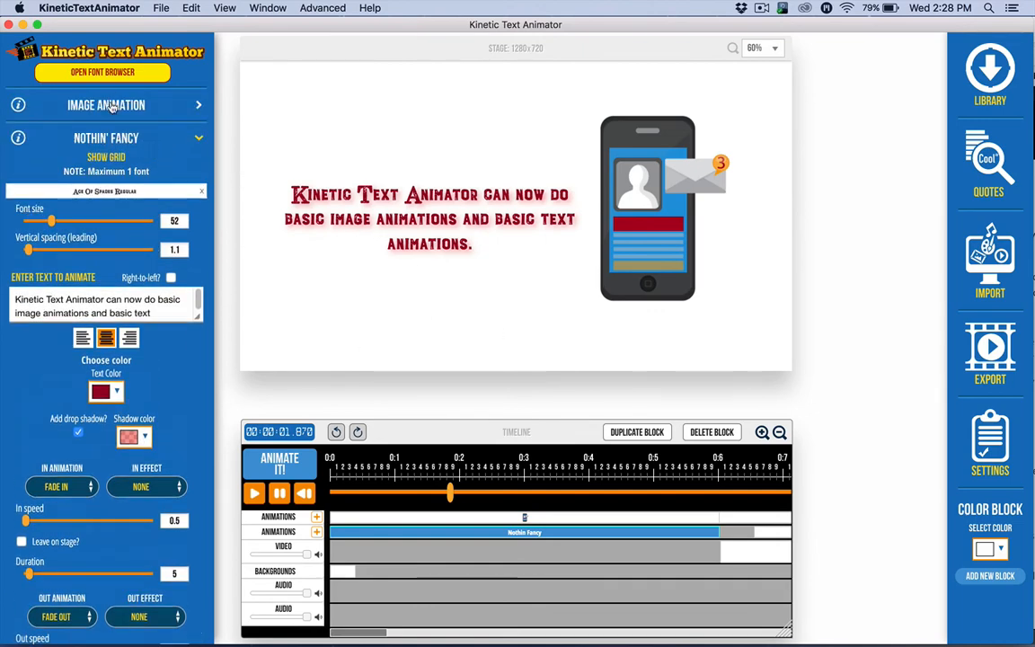
pyautogui.click(106, 105)
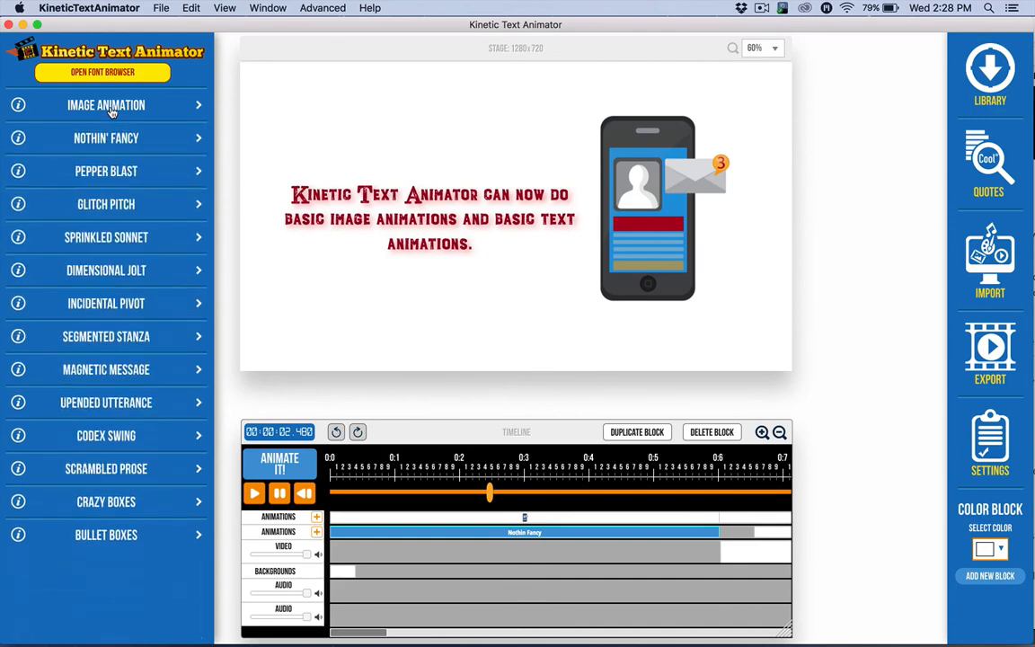
pyautogui.moveTo(423, 244)
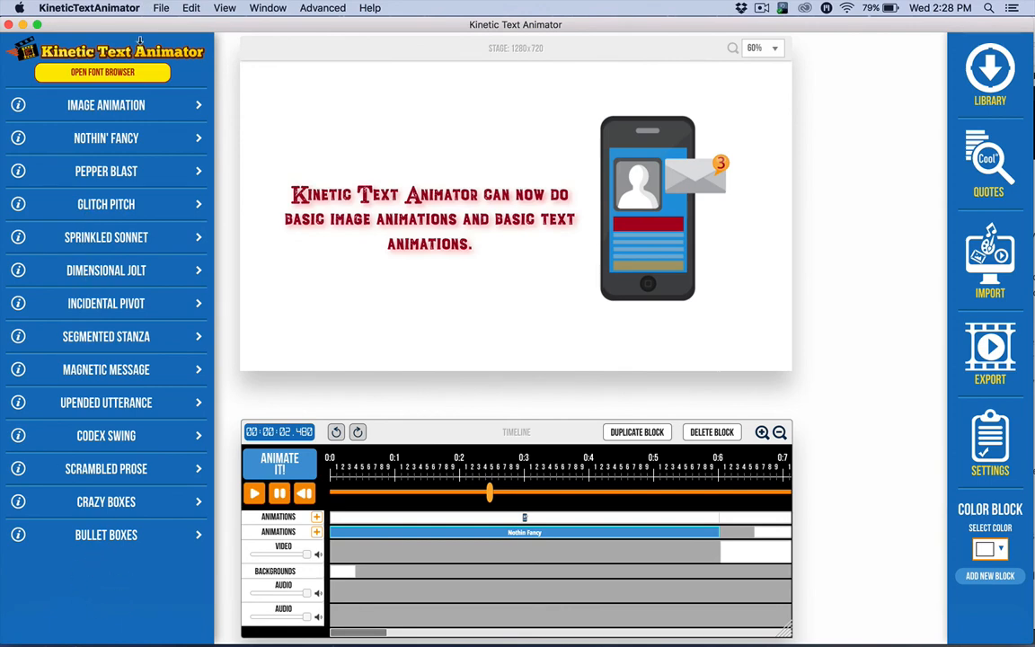
pyautogui.moveTo(89, 123)
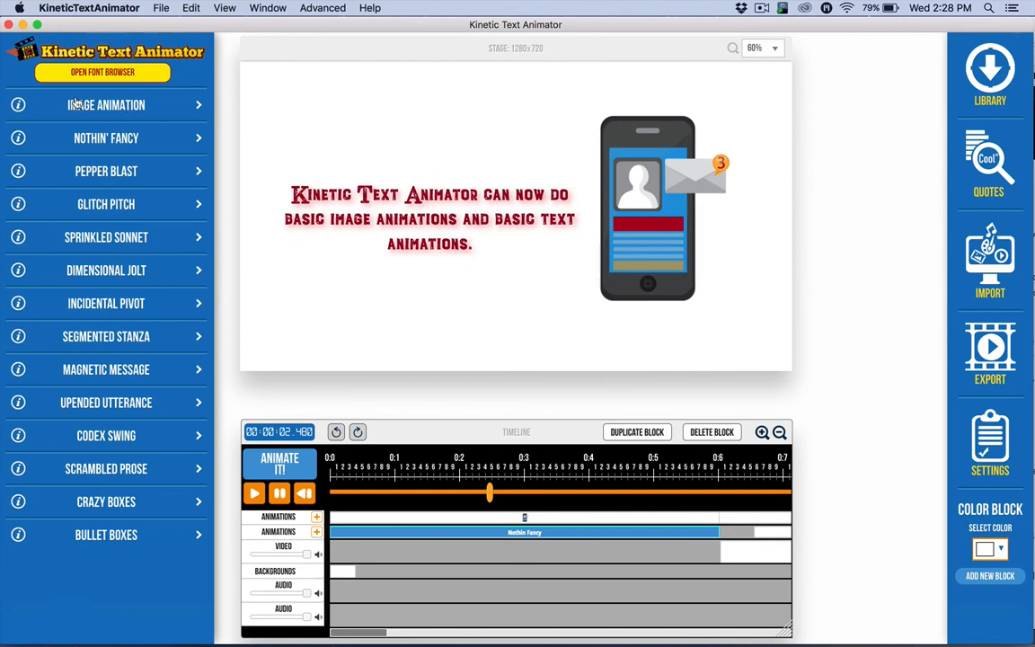
pyautogui.moveTo(120, 114)
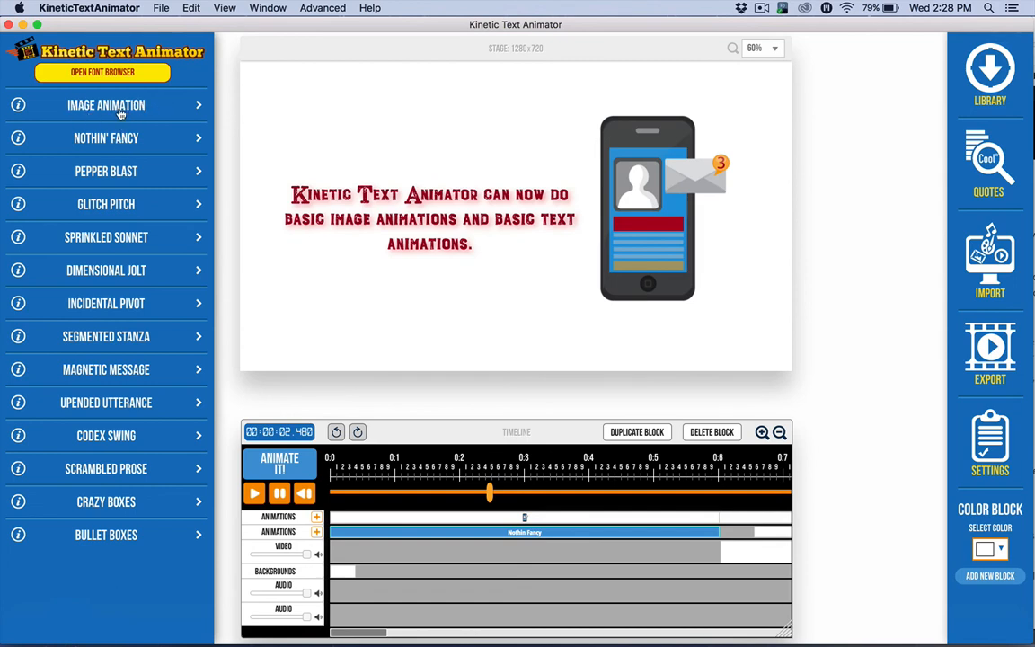
pyautogui.moveTo(110, 201)
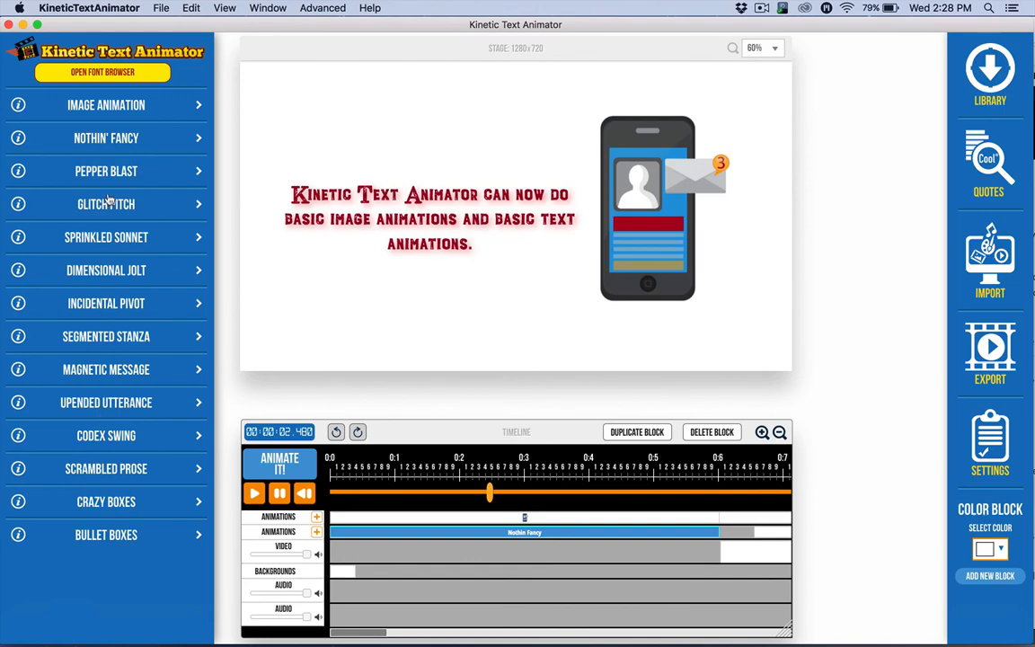
pyautogui.moveTo(108, 149)
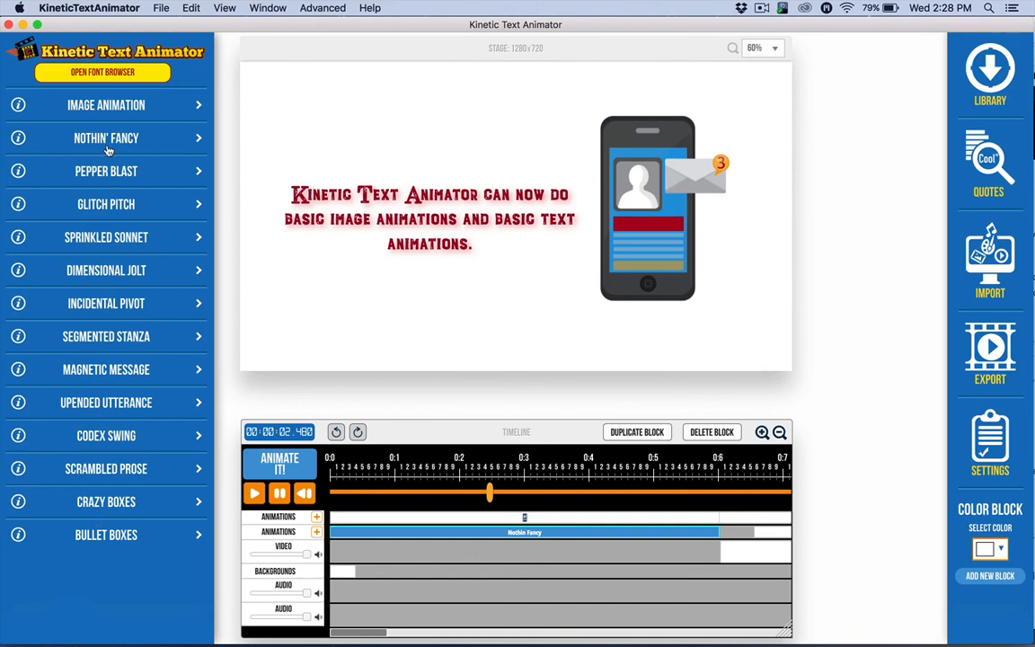
pyautogui.moveTo(113, 145)
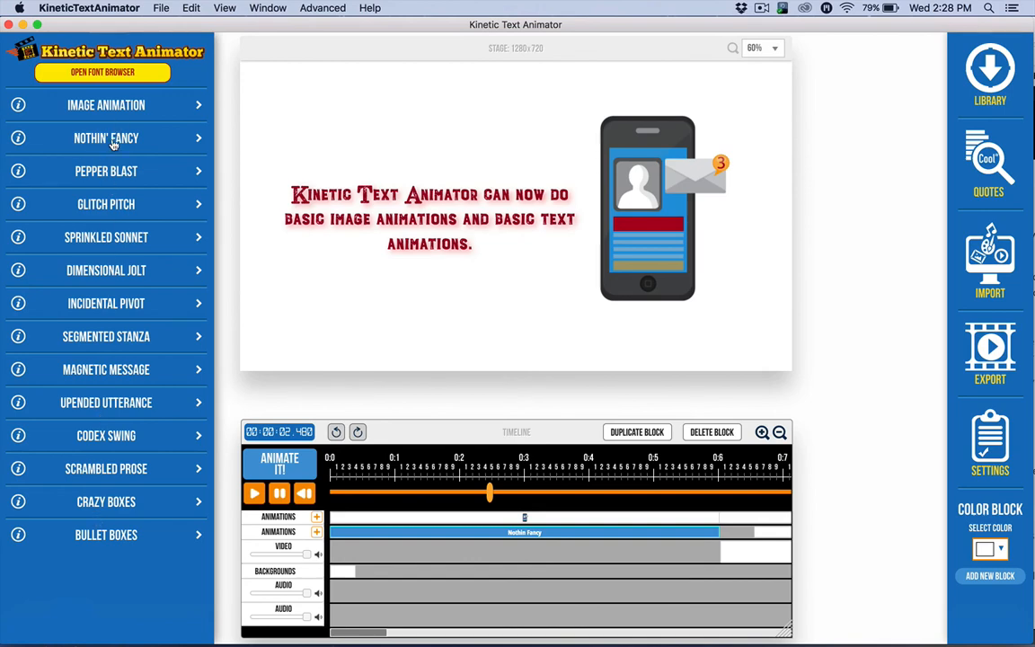
pyautogui.click(106, 138)
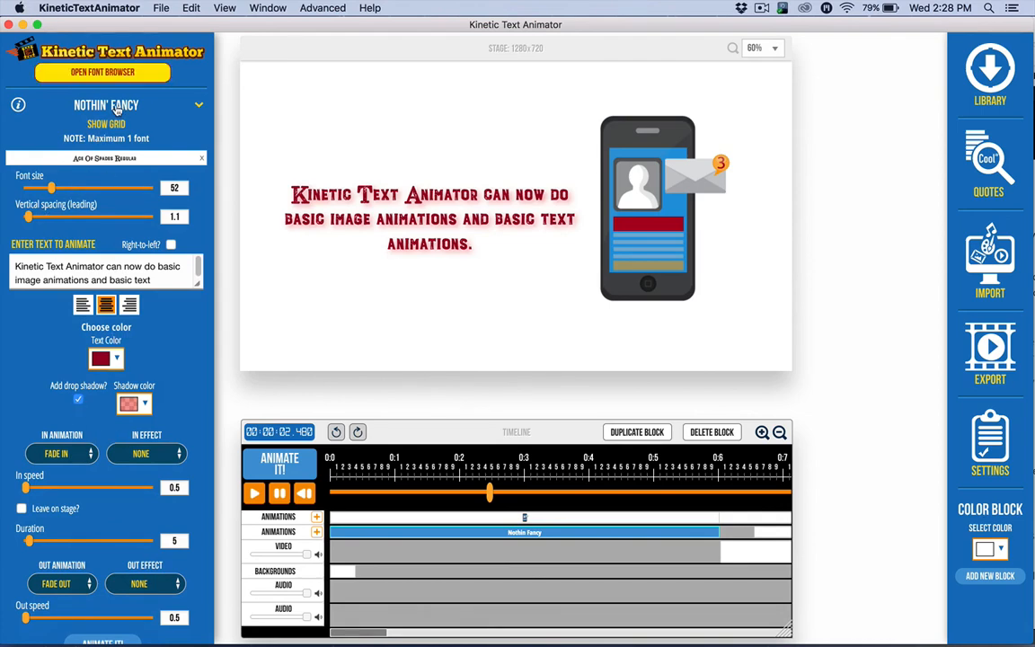
pyautogui.click(199, 105)
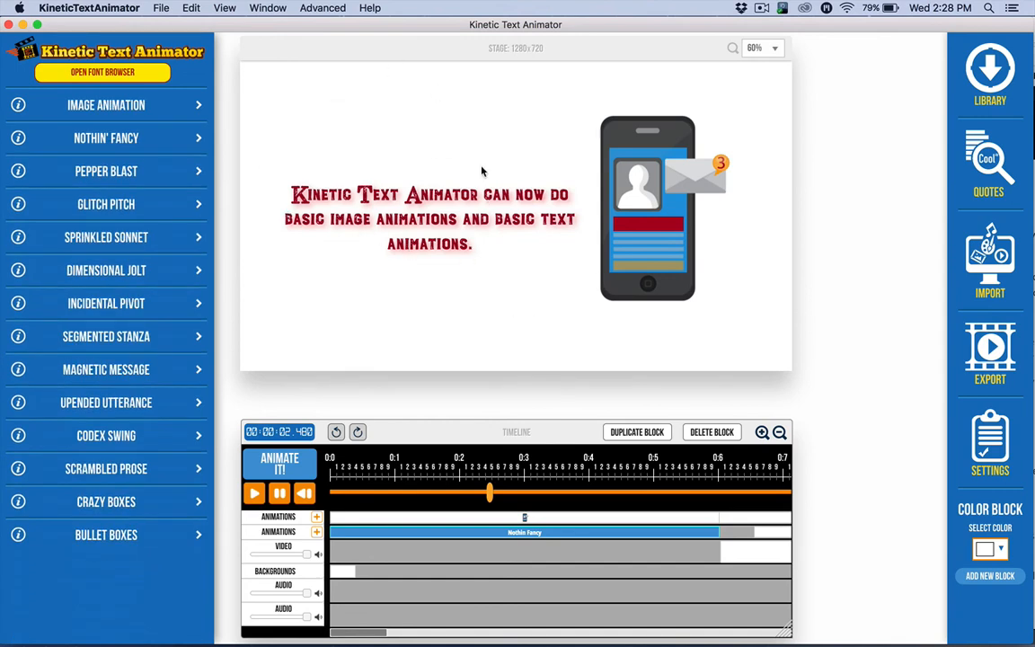